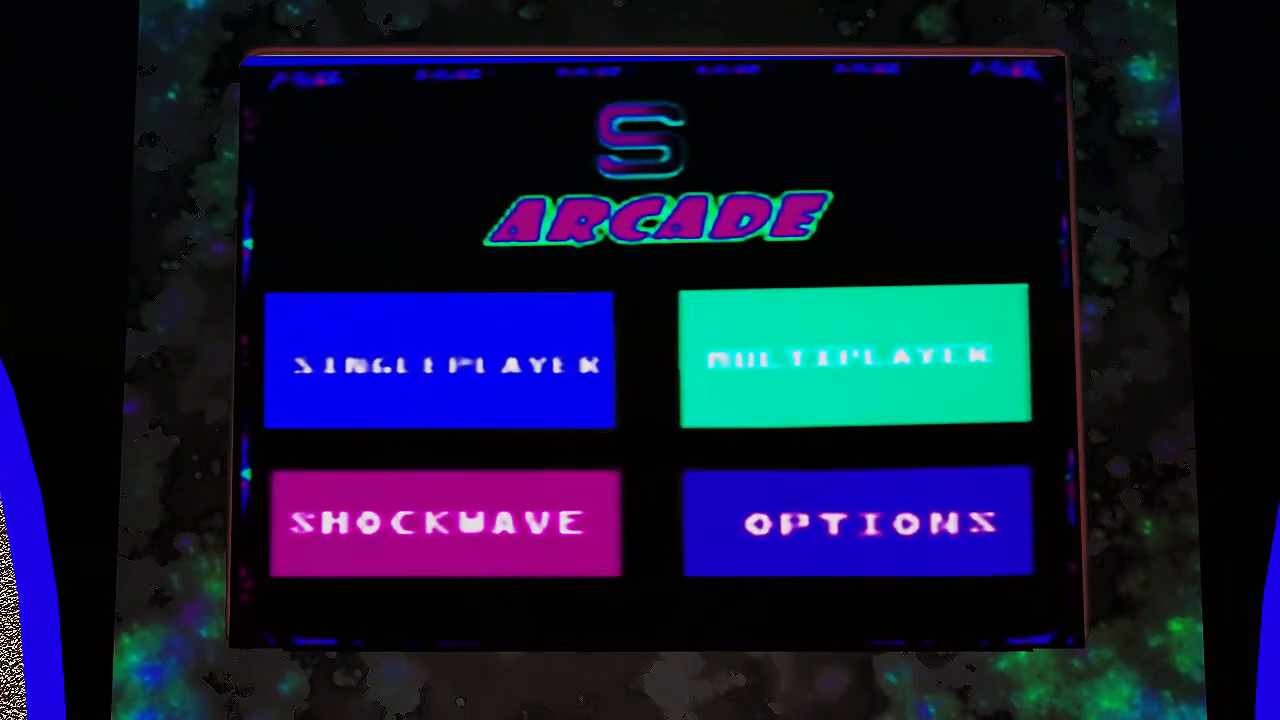
# Import the webcam clip and the Watch Dogs 2 trailer into the project media
pyautogui.click(444, 524)
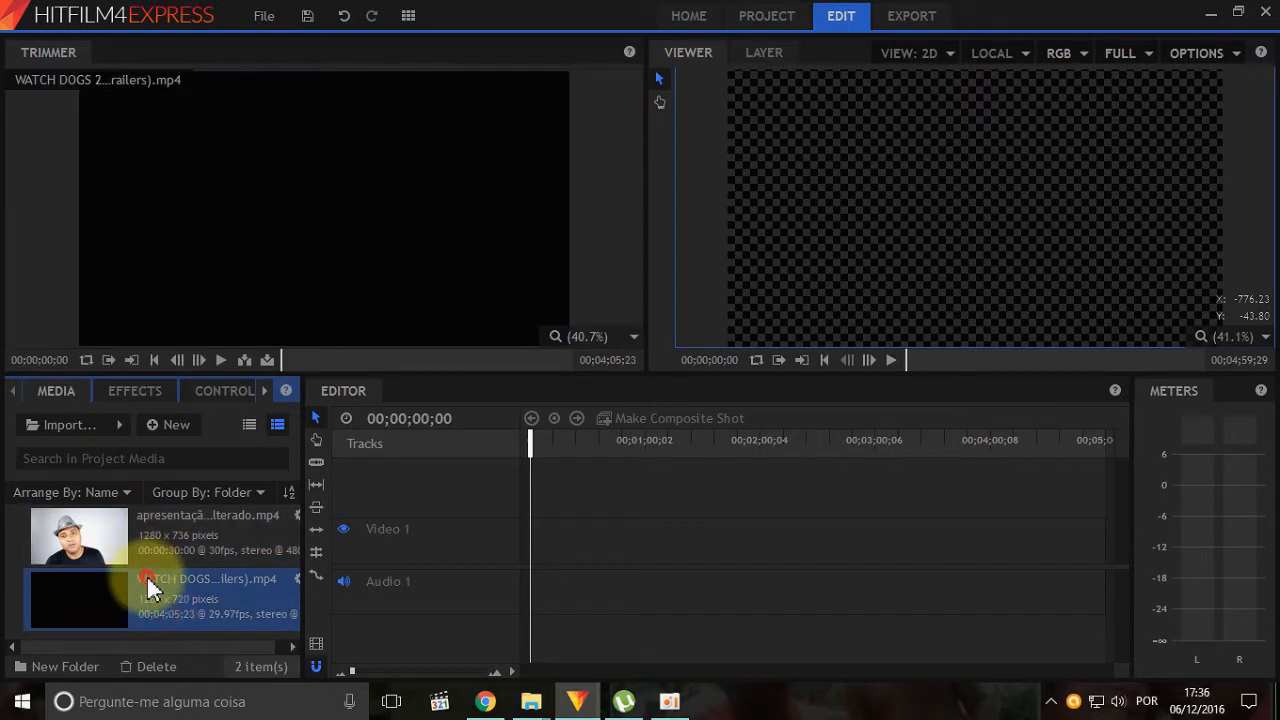
# Place the Watch Dogs 2 trailer on the Video 1 and audio tracks starting at zero
pyautogui.click(78, 536)
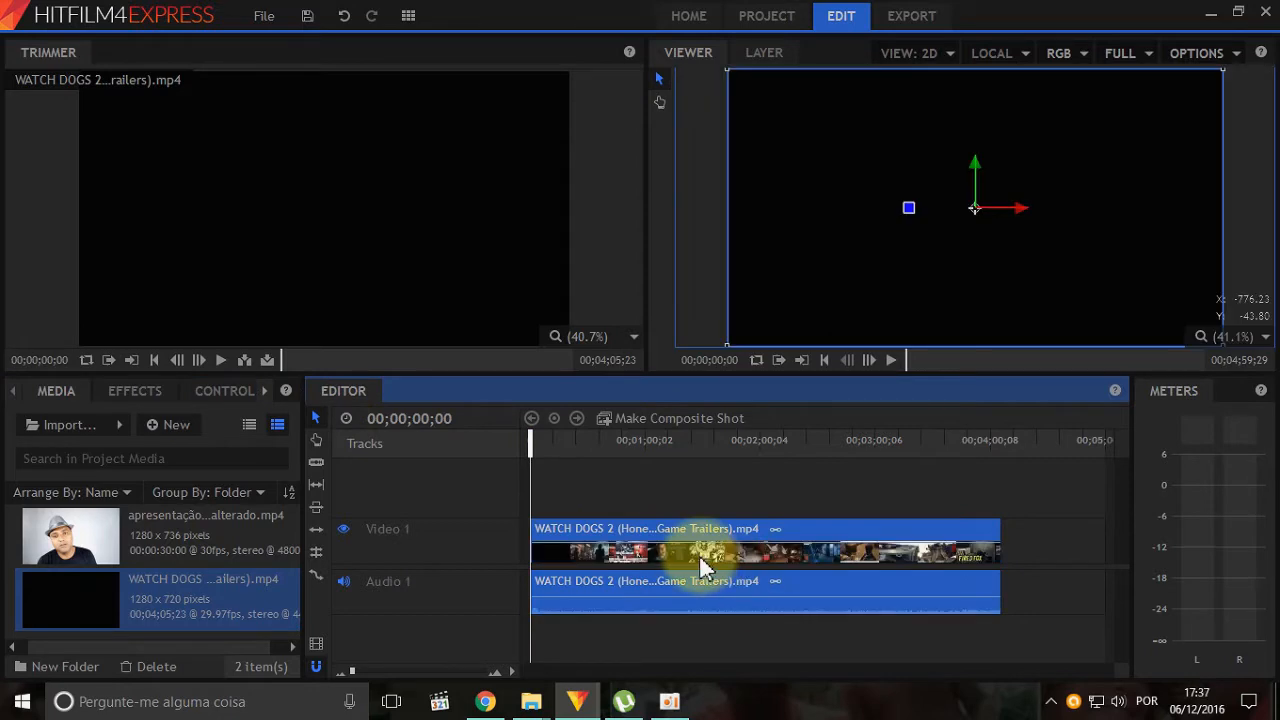
pyautogui.moveTo(596, 560)
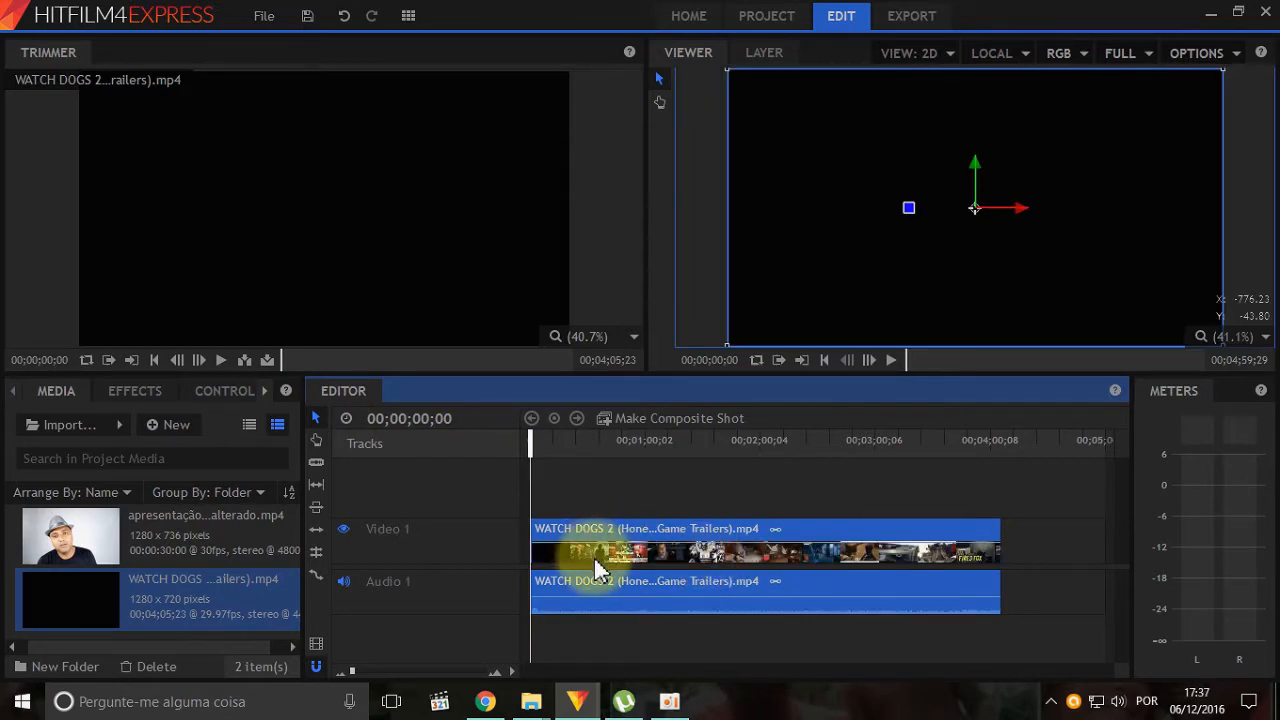
# Turn the webcam clip into its own composite shot with default properties
pyautogui.rightClick(70, 536)
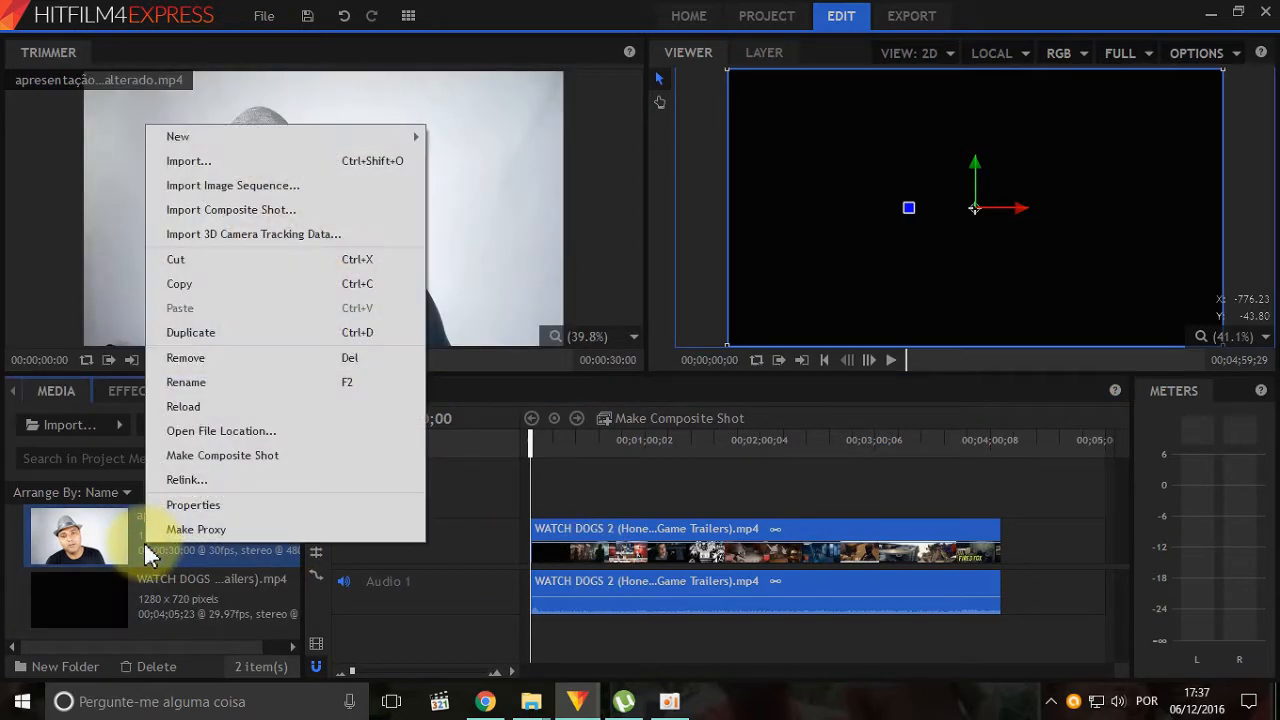
pyautogui.moveTo(290, 456)
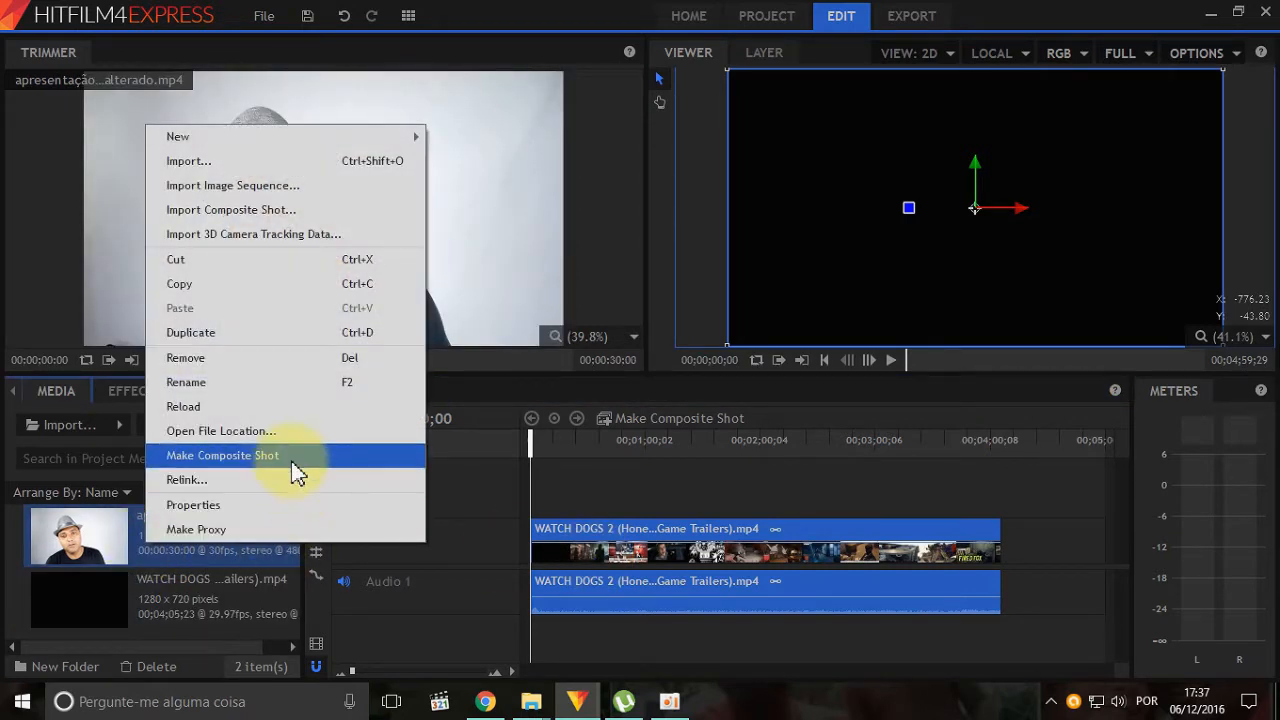
pyautogui.click(222, 456)
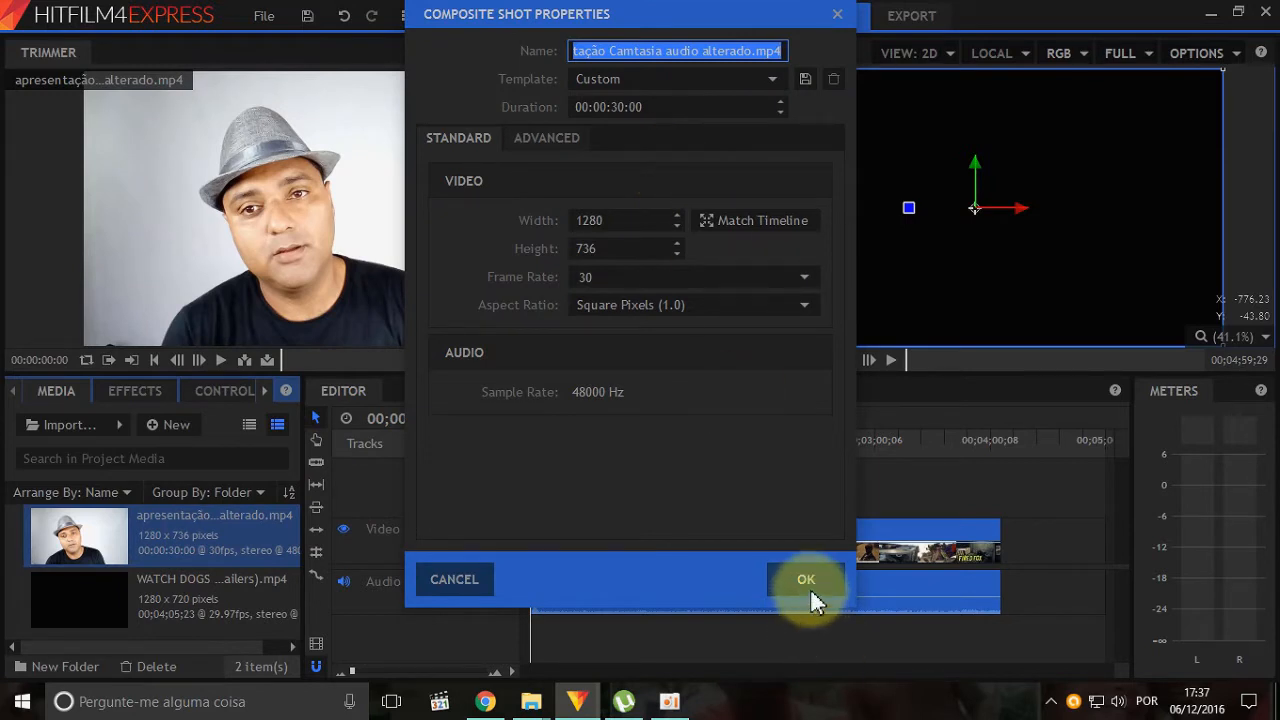
pyautogui.click(806, 580)
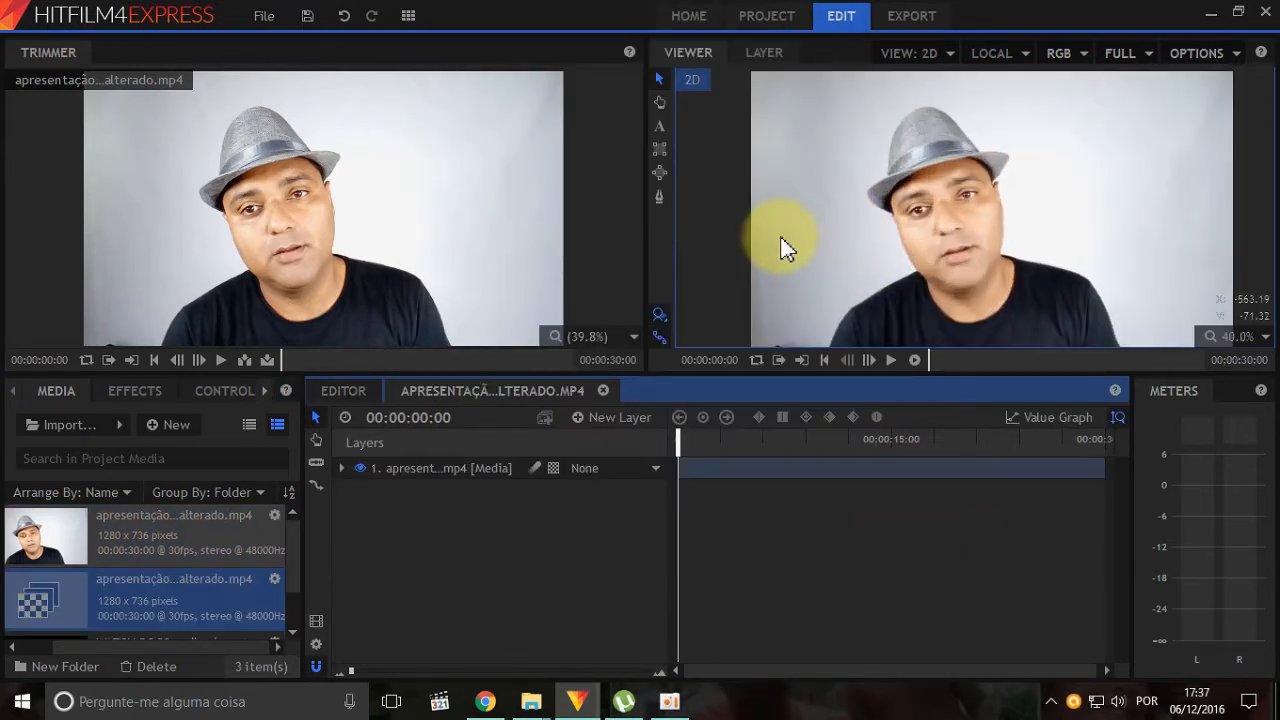
pyautogui.moveTo(1010, 100)
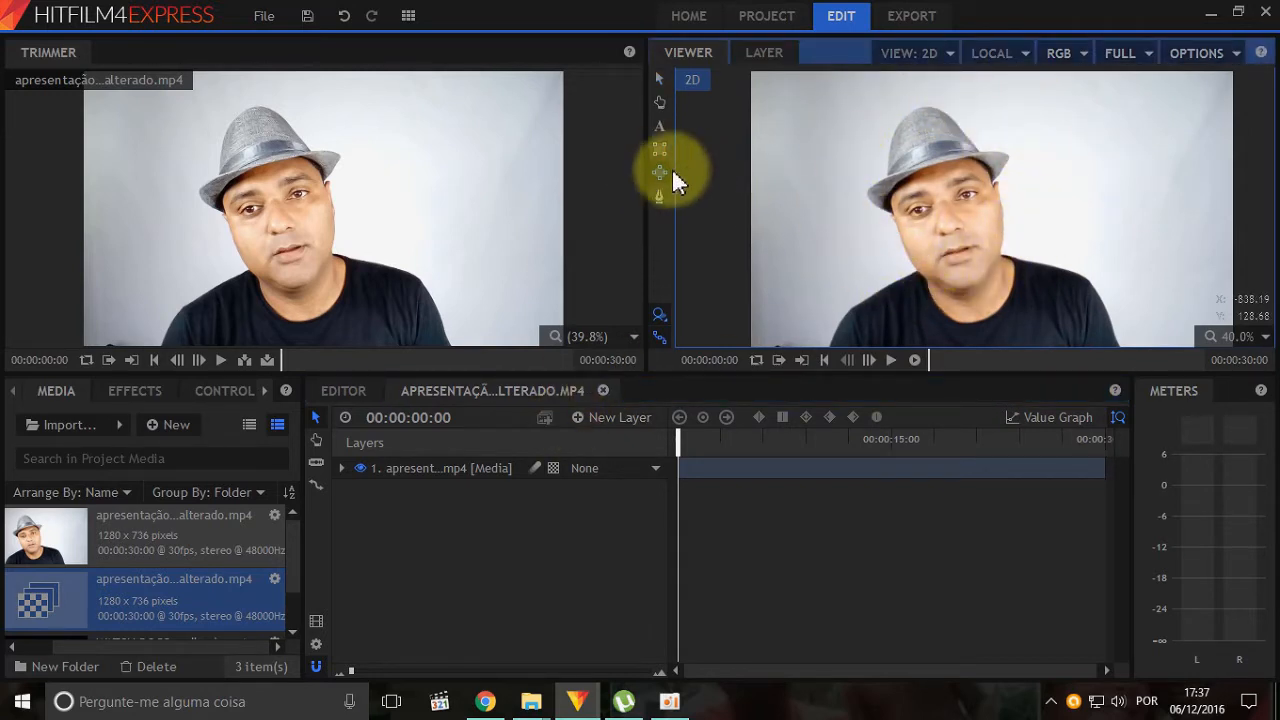
pyautogui.moveTo(810, 156)
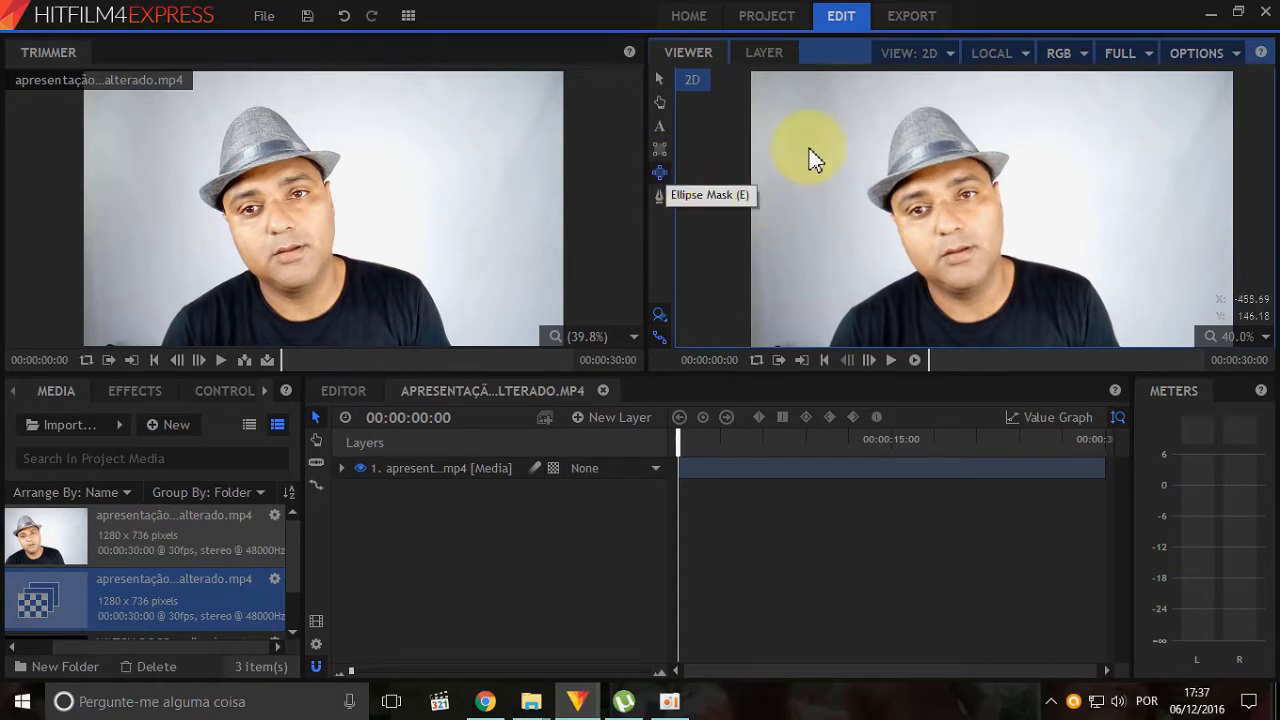
pyautogui.moveTo(816, 120)
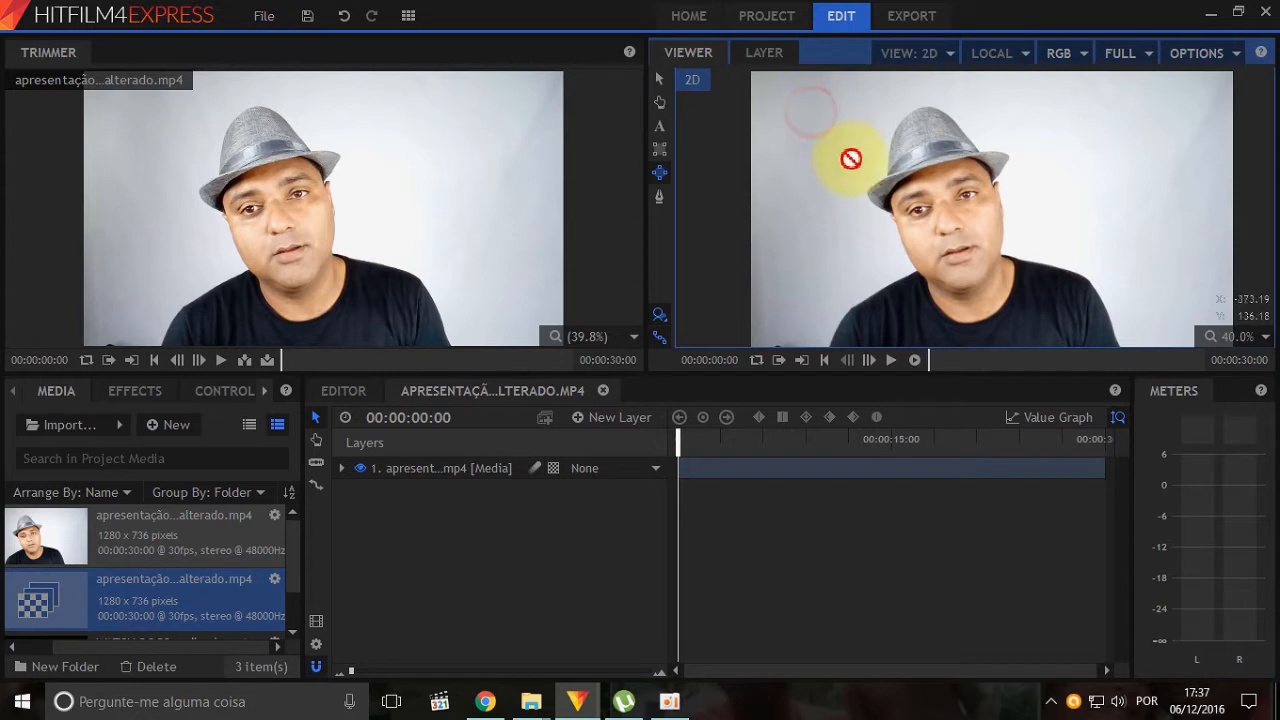
# Mask the webcam layer to a circle fitted around the presenter's face
pyautogui.click(440, 468)
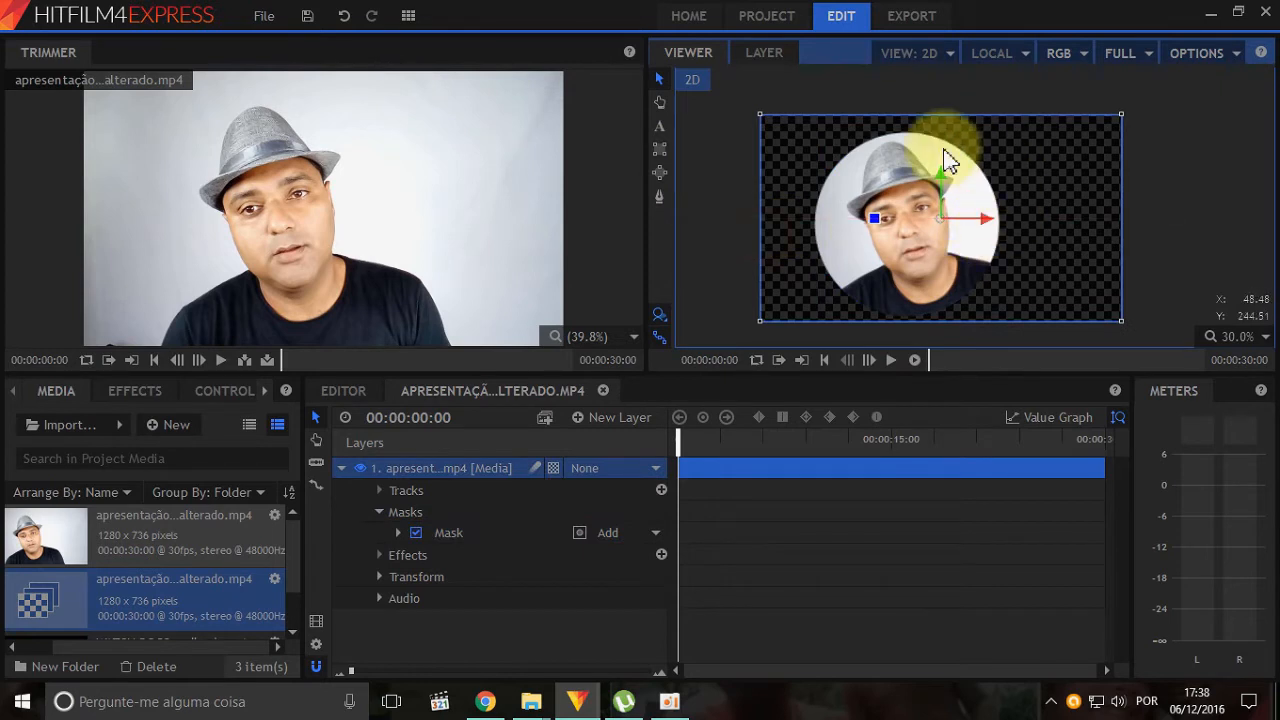
pyautogui.moveTo(944, 160); pyautogui.dragTo(936, 200)
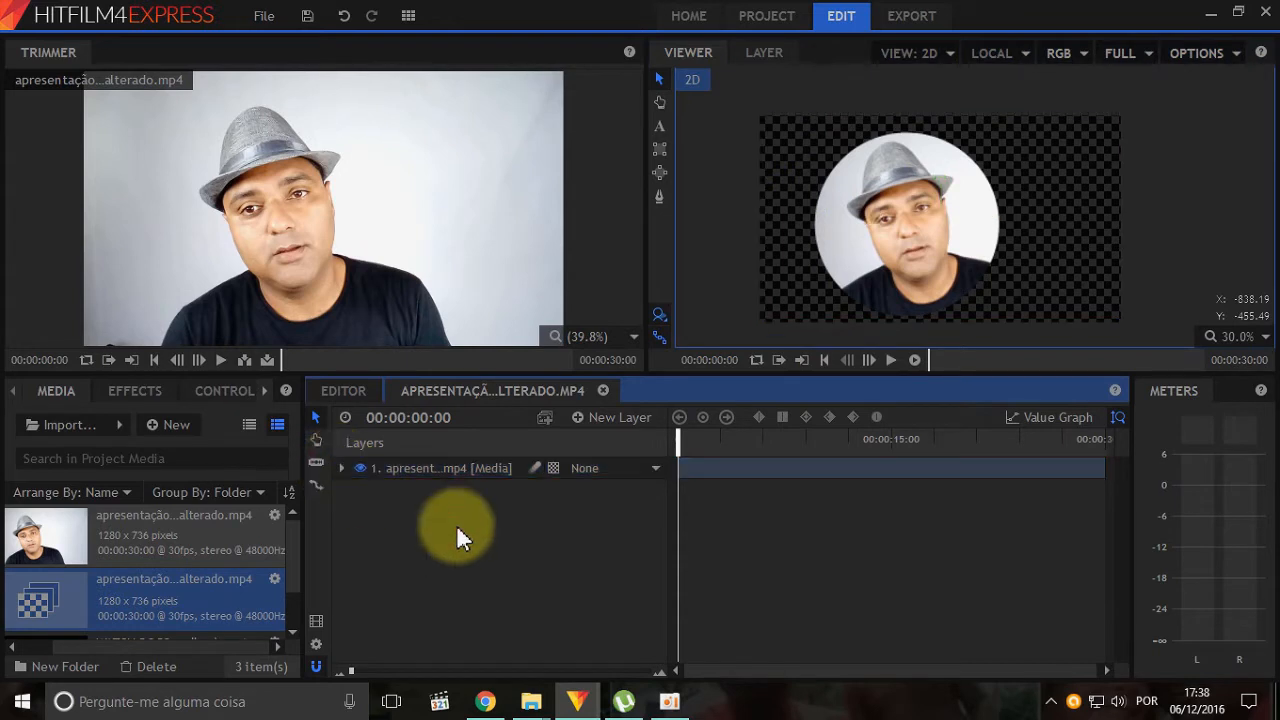
# Add a #ff0000 red plane layer beneath the circular webcam layer
pyautogui.rightClick(460, 530)
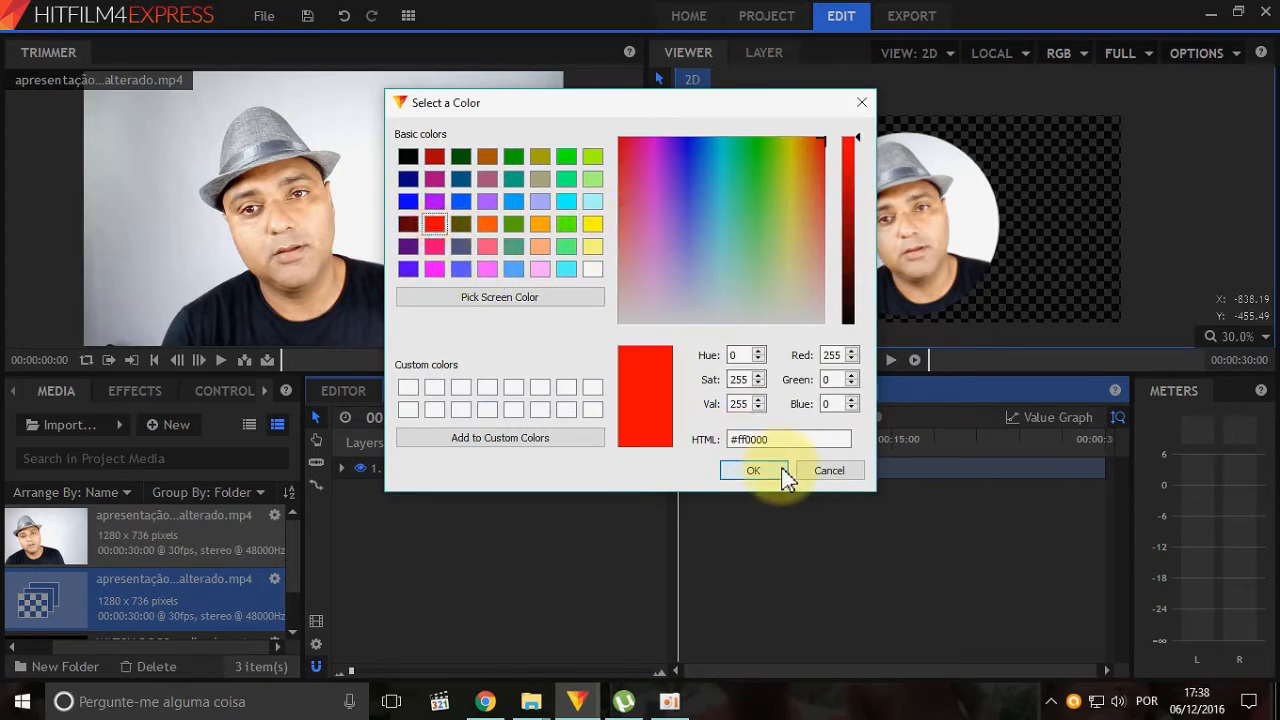
pyautogui.click(752, 470)
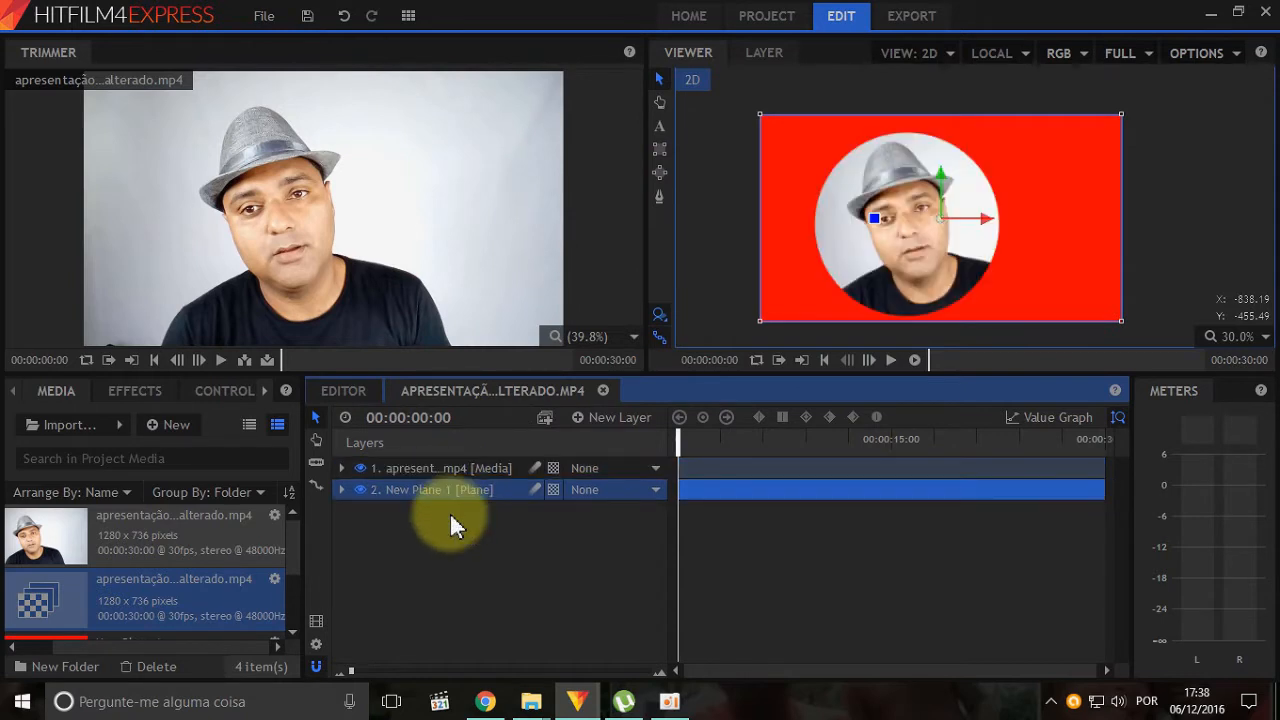
# Copy the webcam layer's circular mask and paste it onto the red plane's masks
pyautogui.click(342, 488)
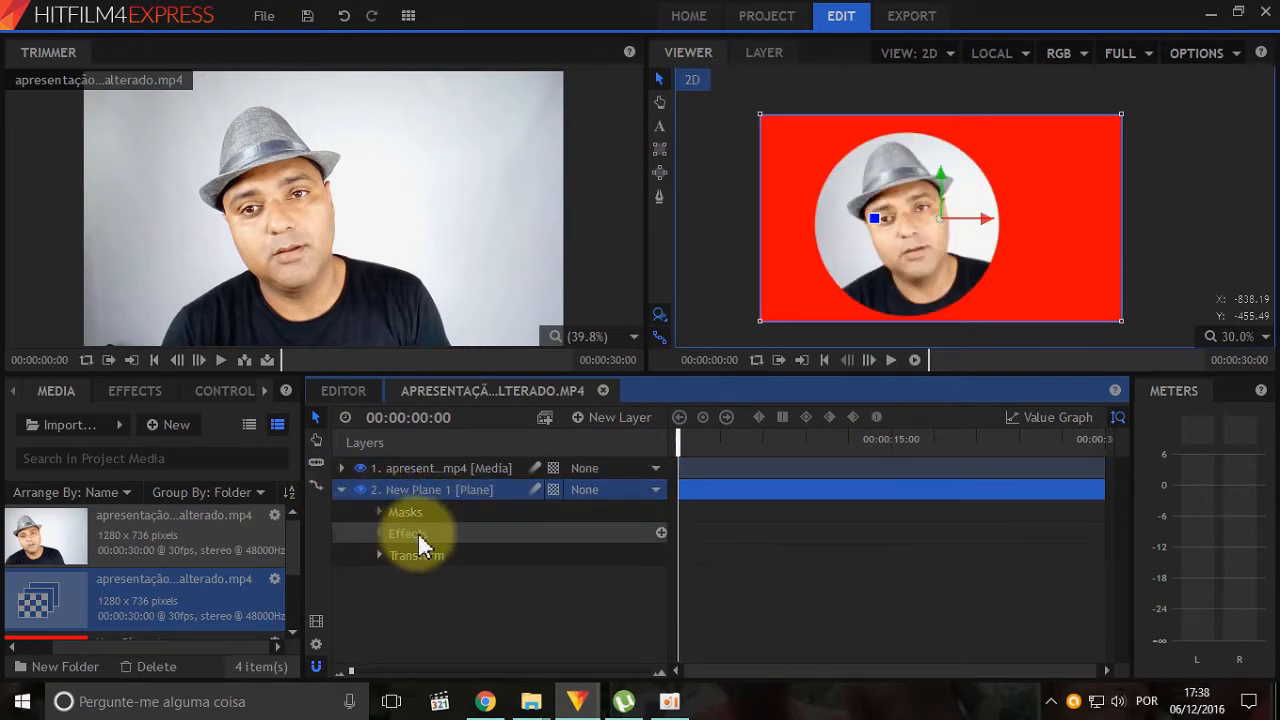
pyautogui.click(342, 468)
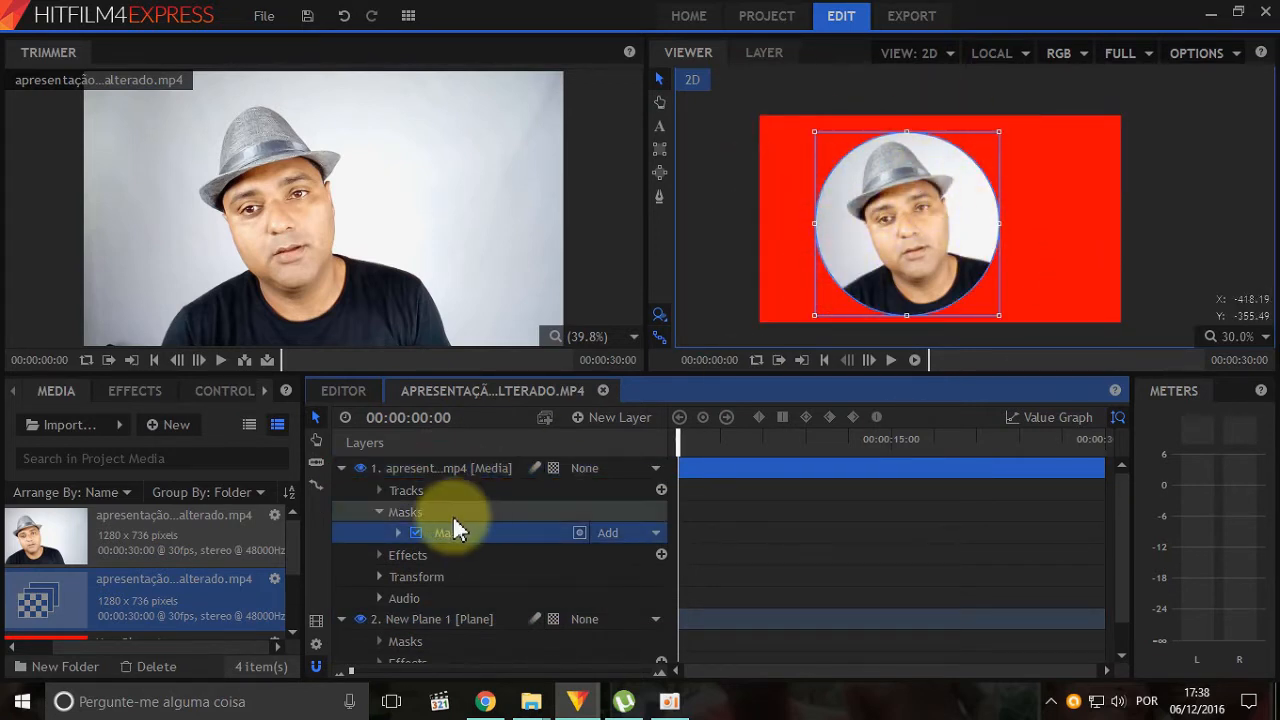
pyautogui.rightClick(448, 532)
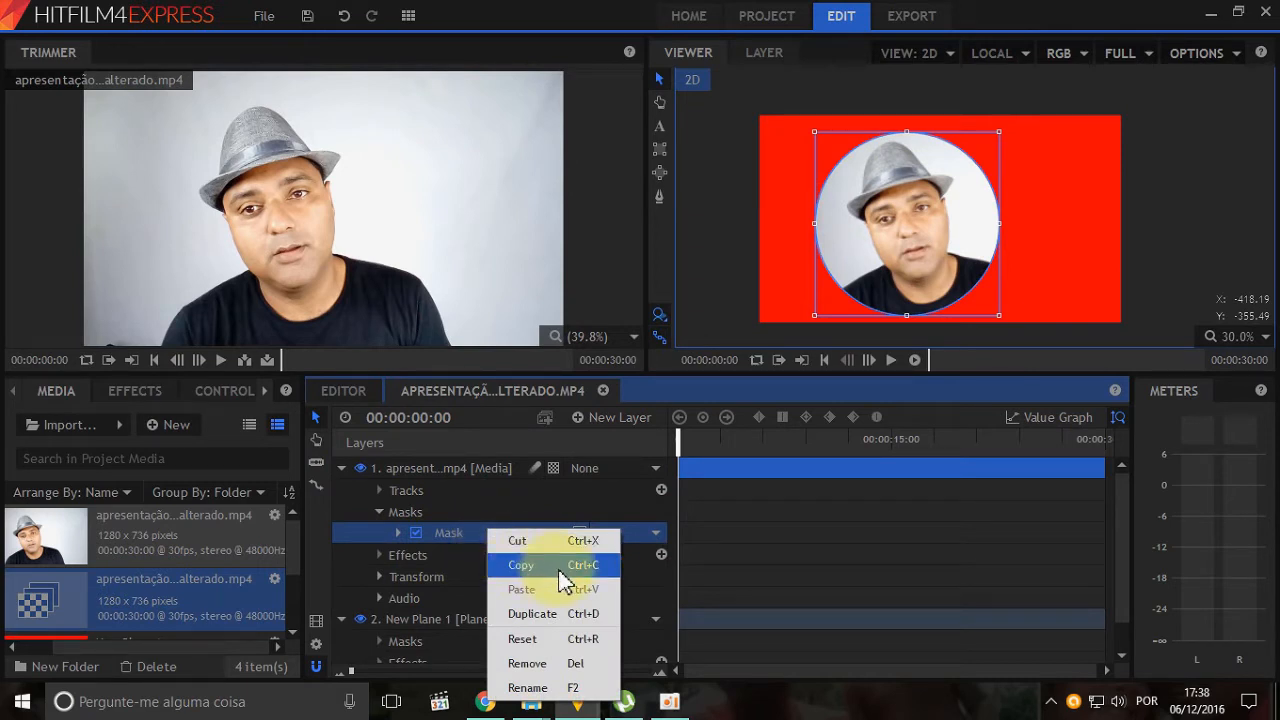
pyautogui.click(520, 564)
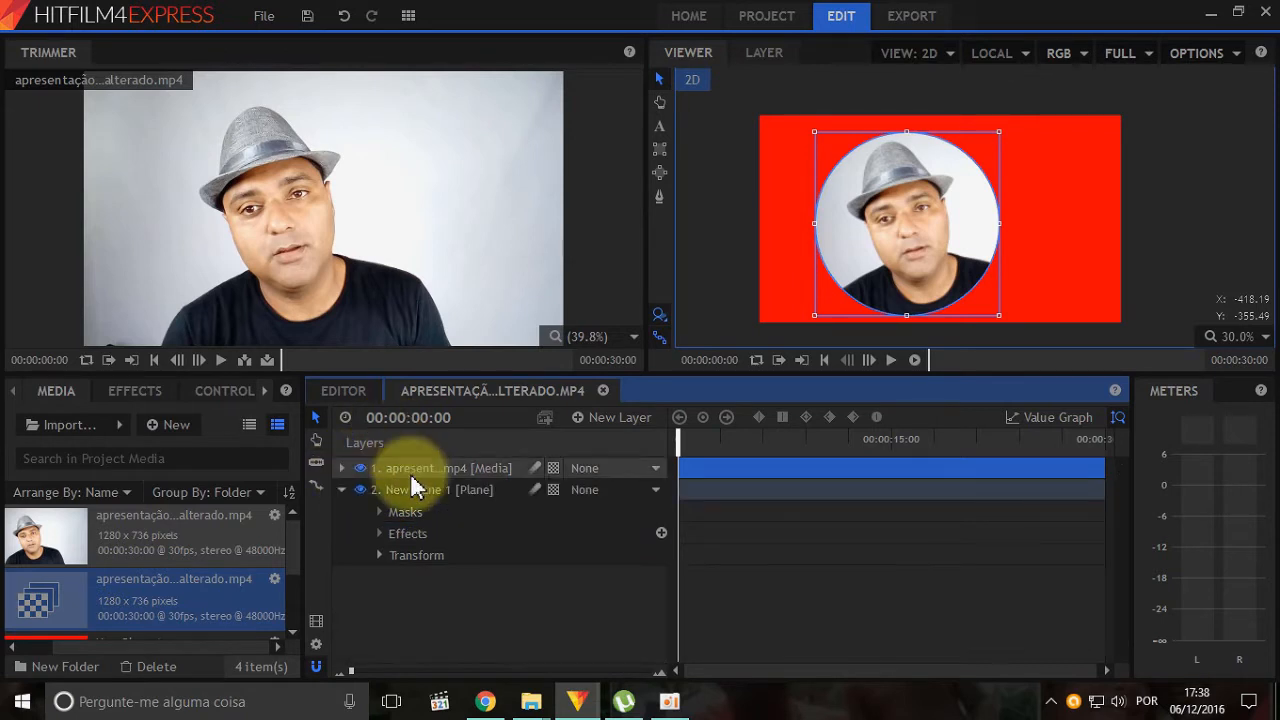
pyautogui.click(404, 512)
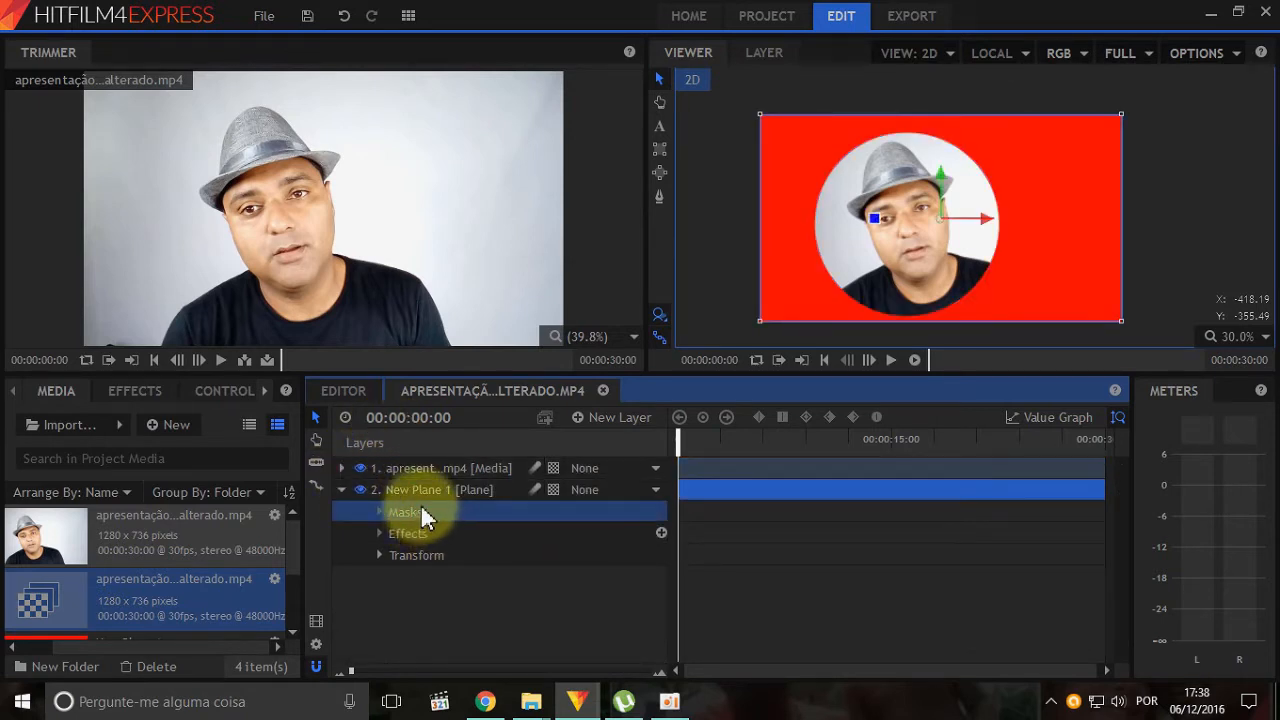
pyautogui.rightClick(404, 512)
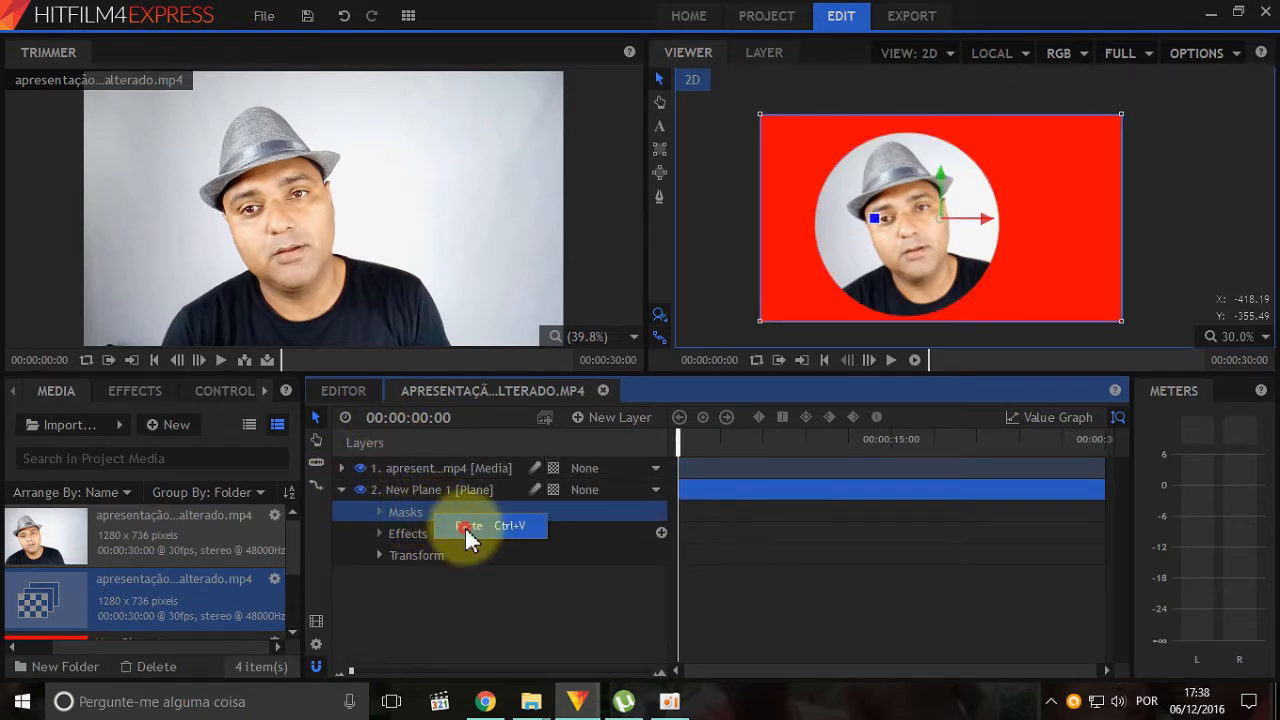
pyautogui.click(468, 524)
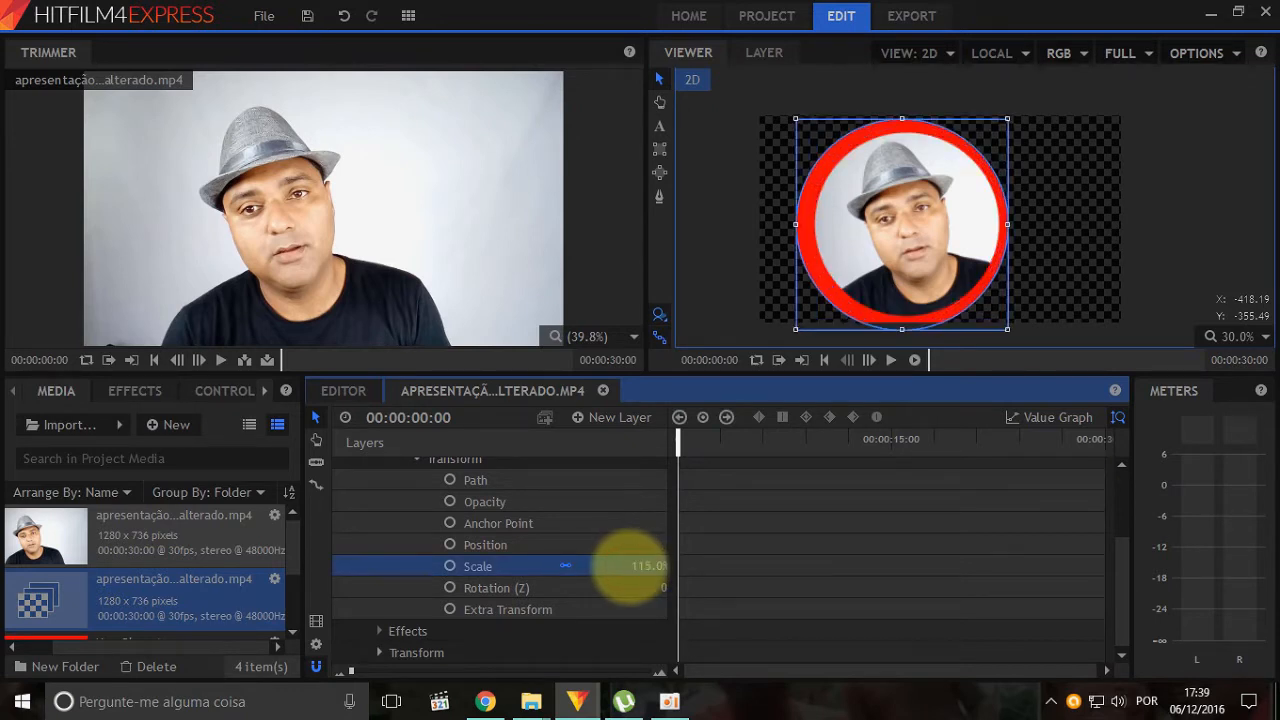
# Scale New Plane 1 to about 105% so the red ring hugs the webcam circle
pyautogui.moveTo(648, 566); pyautogui.dragTo(630, 566)
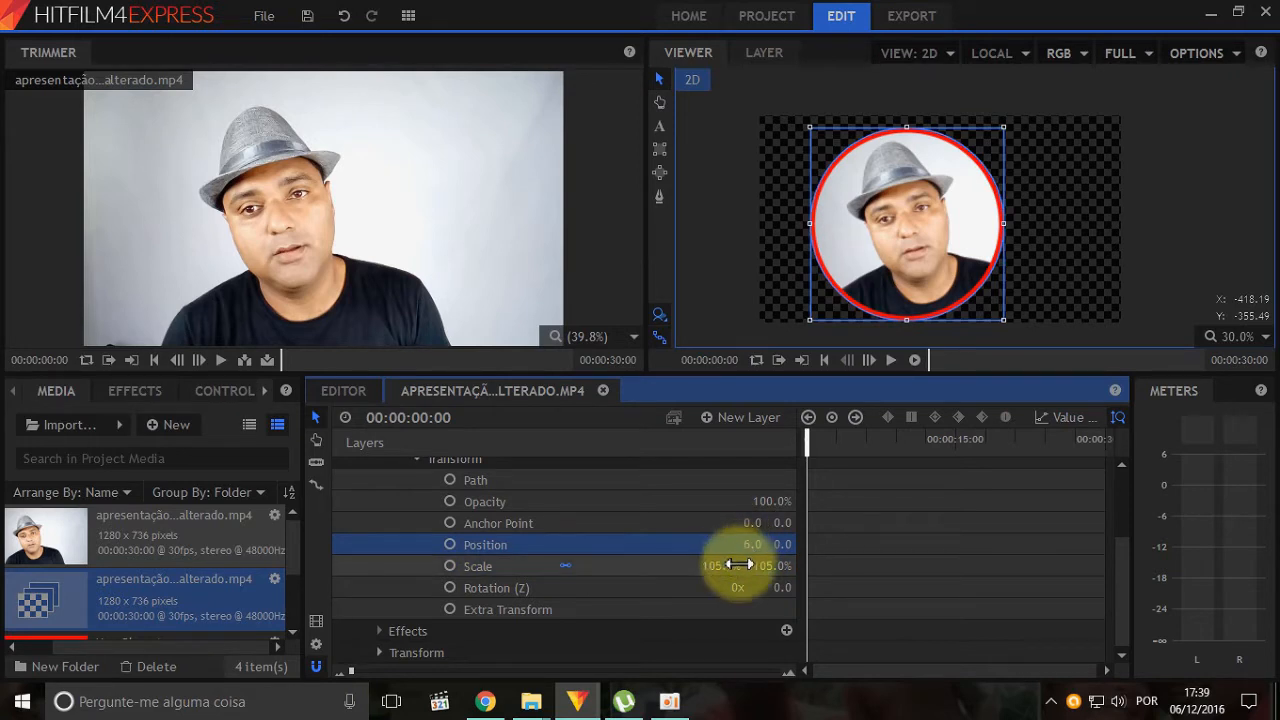
pyautogui.moveTo(712, 564); pyautogui.dragTo(744, 564)
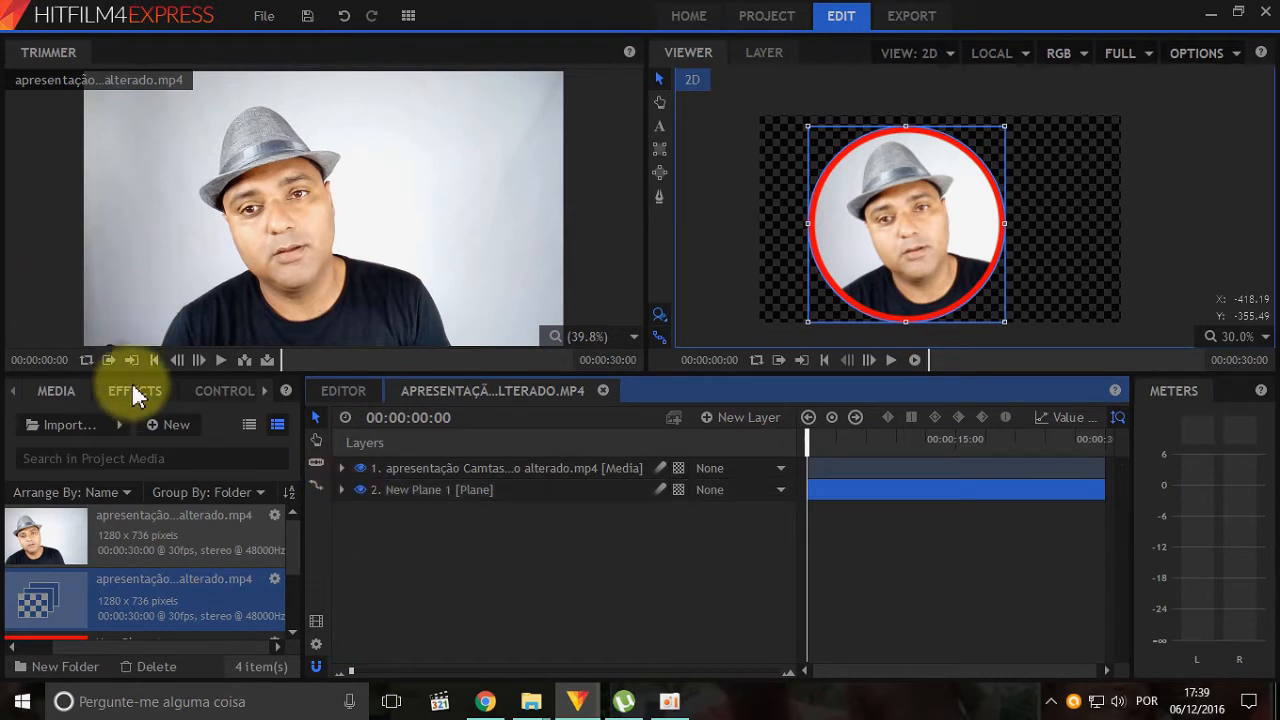
# Apply a Drop Shadow effect from the effects library to the red ring plane
pyautogui.click(134, 390)
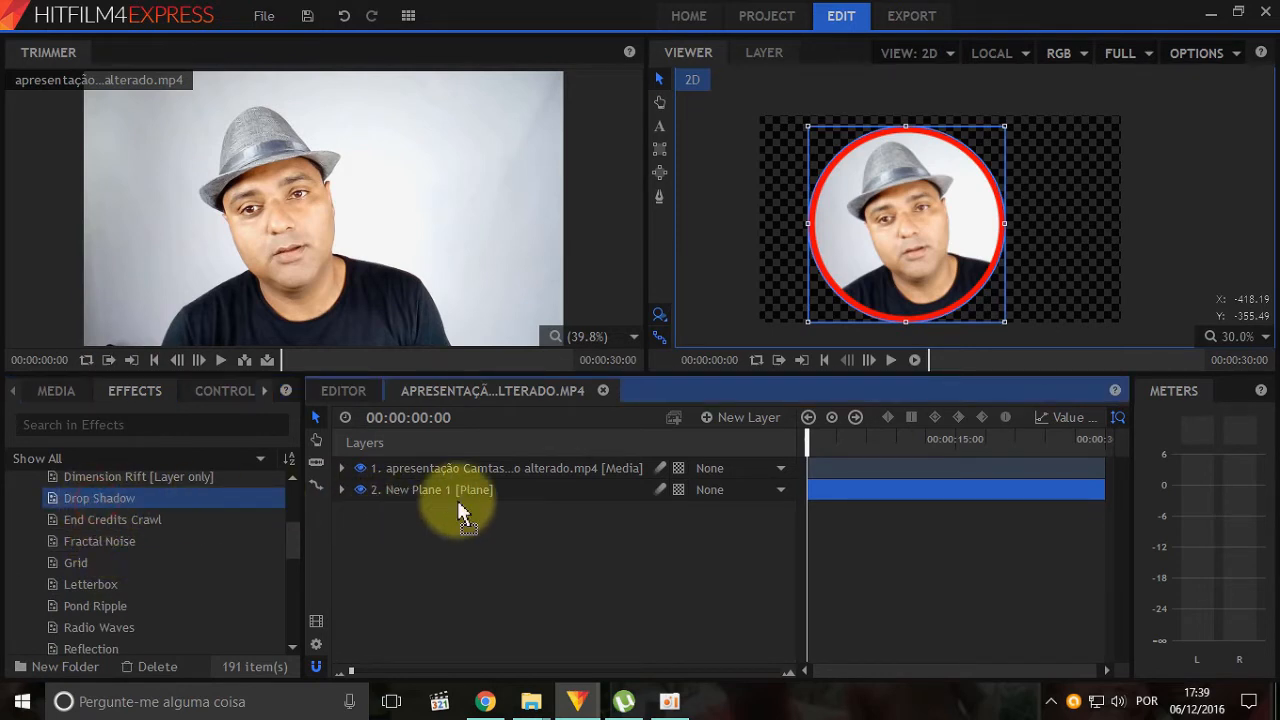
pyautogui.click(342, 490)
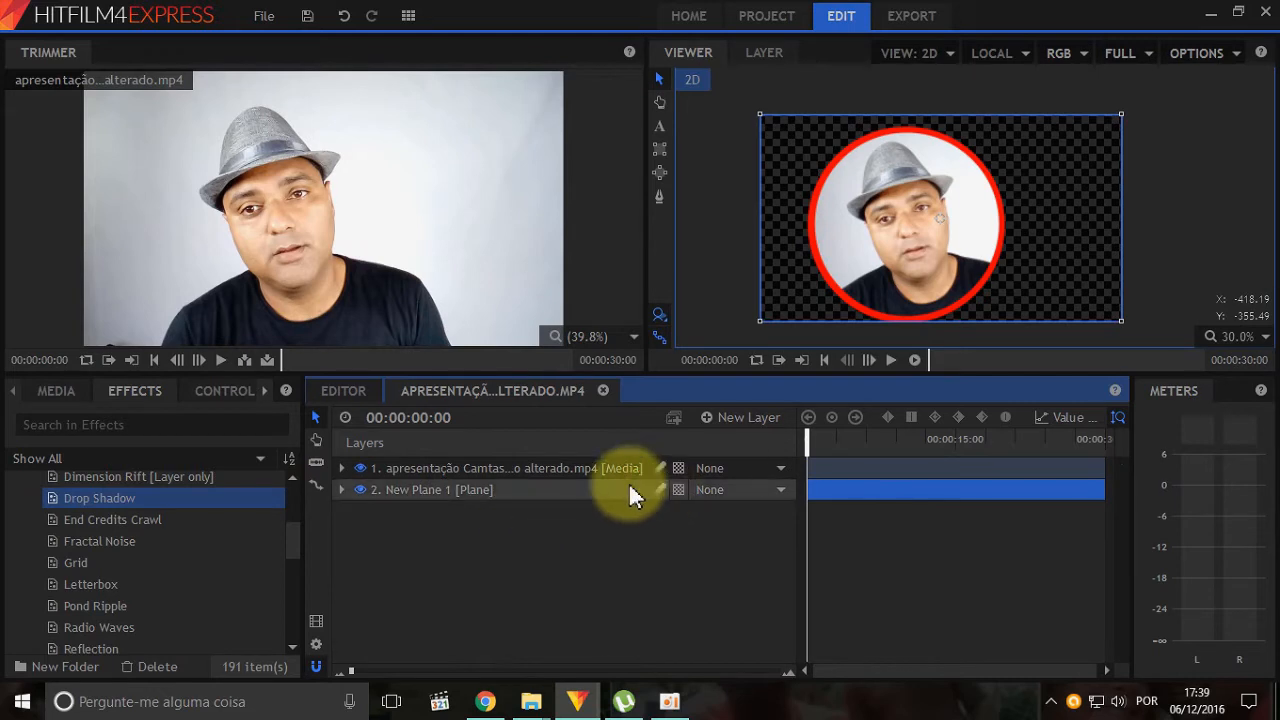
pyautogui.moveTo(524, 556)
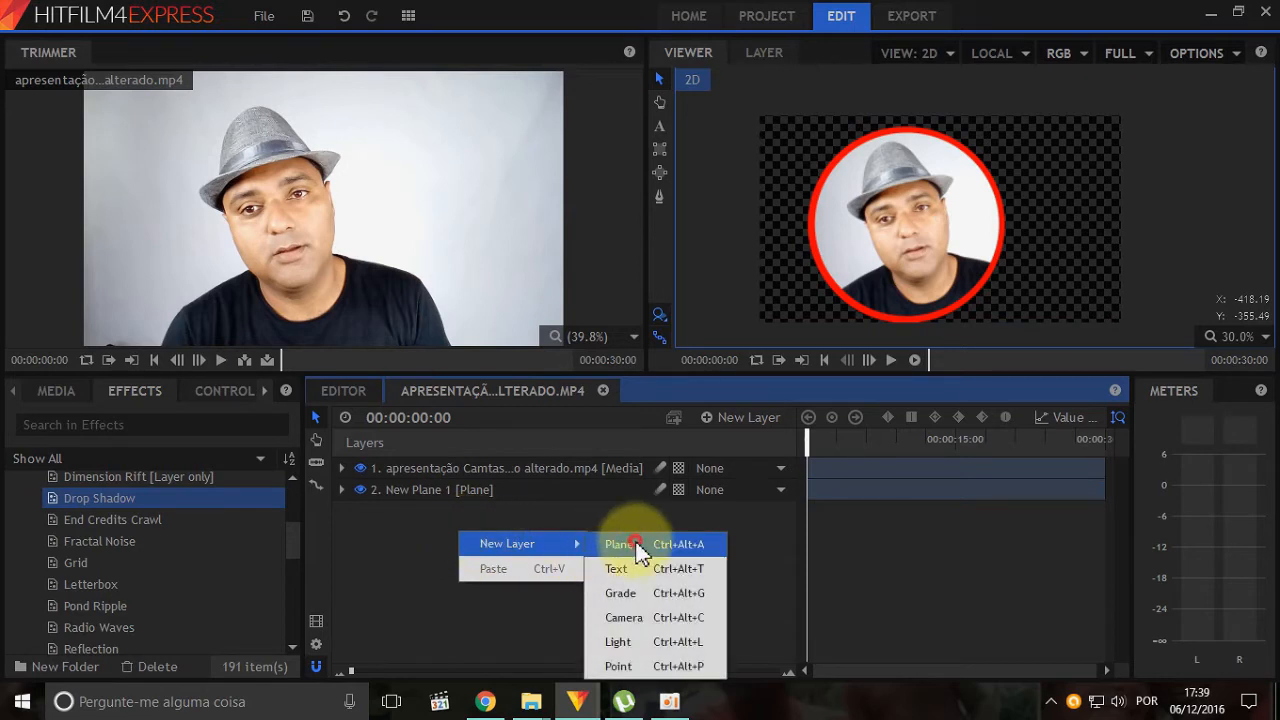
# Add a white plane beneath the ring and reveal the ring's Drop Shadow settings
pyautogui.click(616, 544)
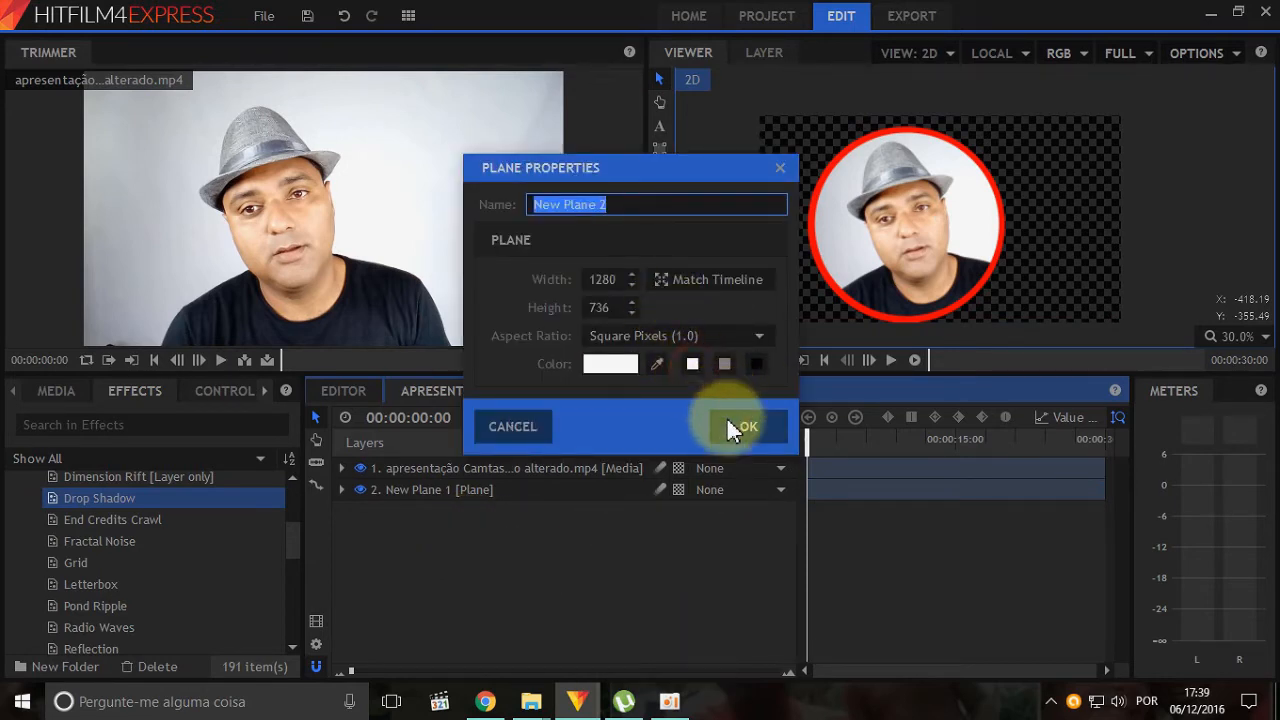
pyautogui.click(744, 426)
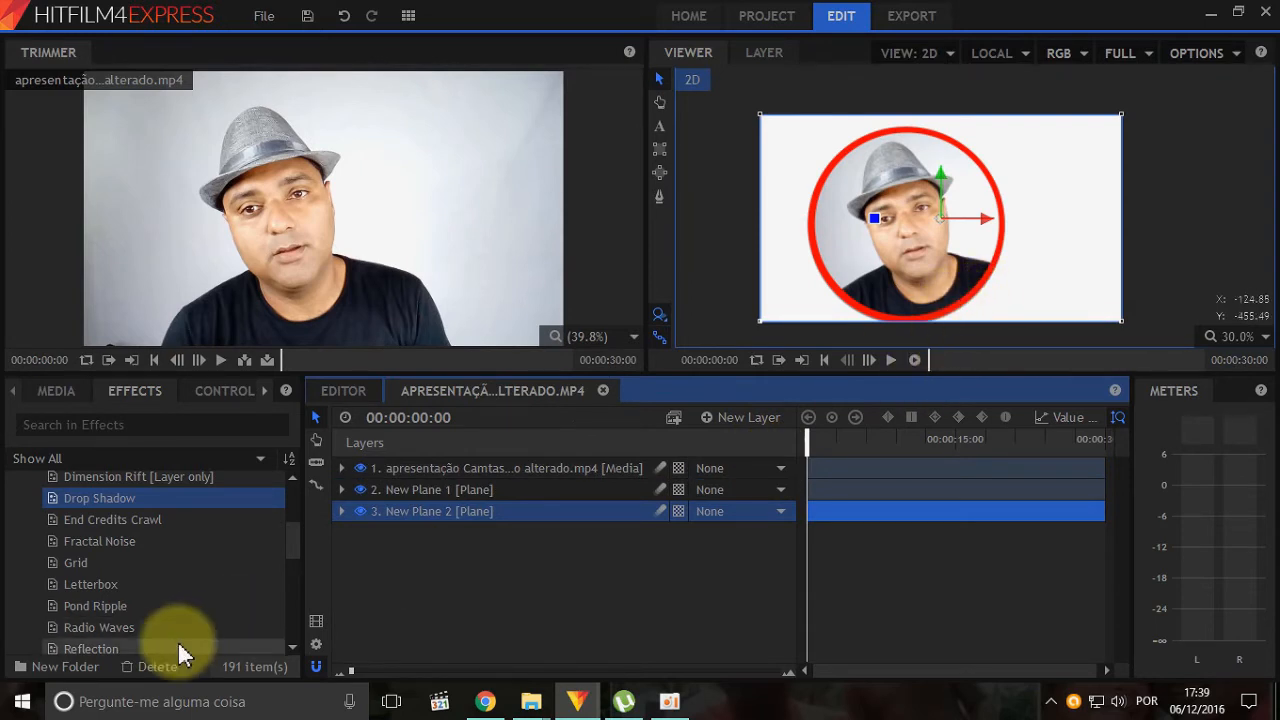
pyautogui.click(342, 488)
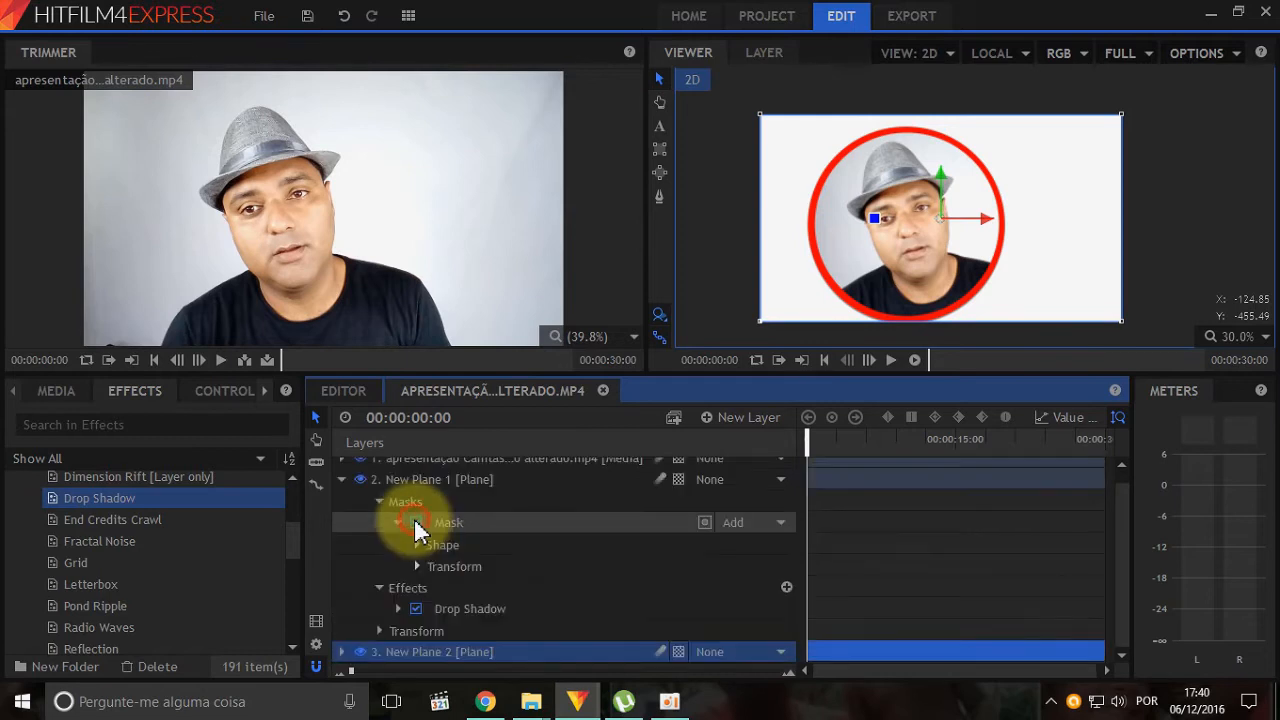
pyautogui.click(398, 490)
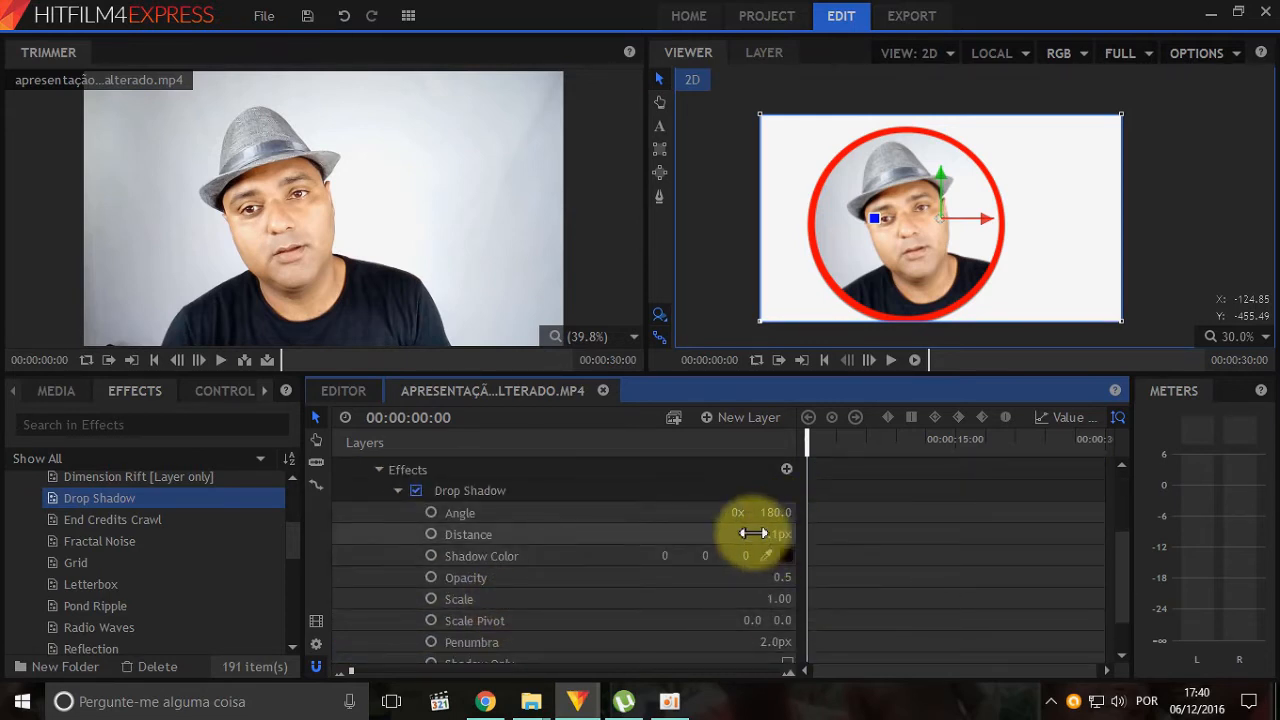
# Set the drop shadow to Distance 22.1px, Angle 145° and Penumbra 17px
pyautogui.moveTo(744, 534); pyautogui.dragTo(770, 534)
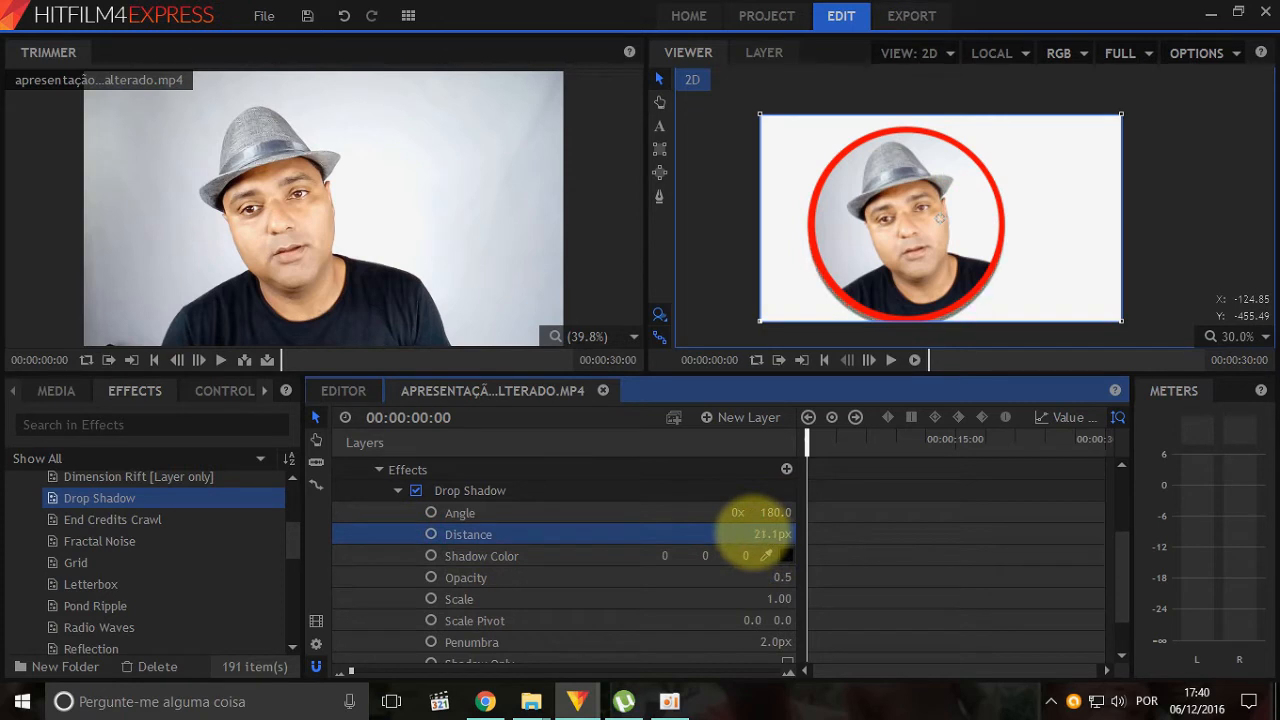
pyautogui.moveTo(776, 512); pyautogui.dragTo(762, 512)
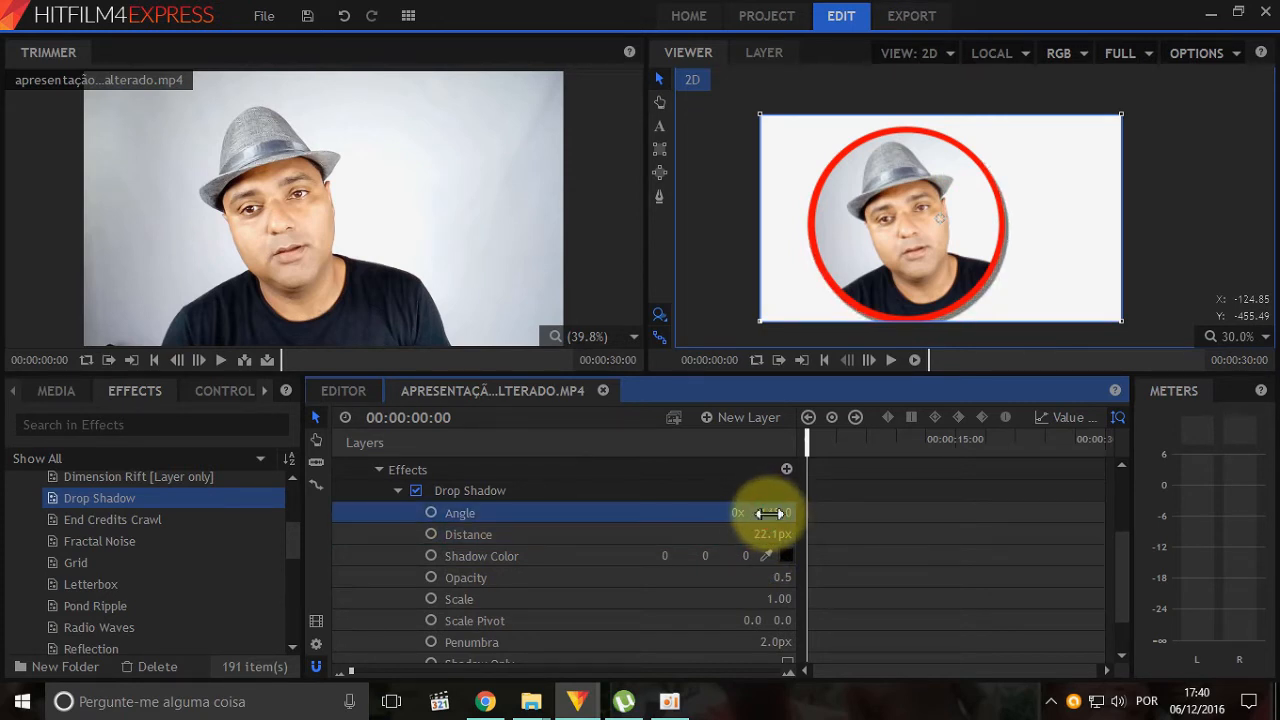
pyautogui.moveTo(776, 512); pyautogui.dragTo(760, 544)
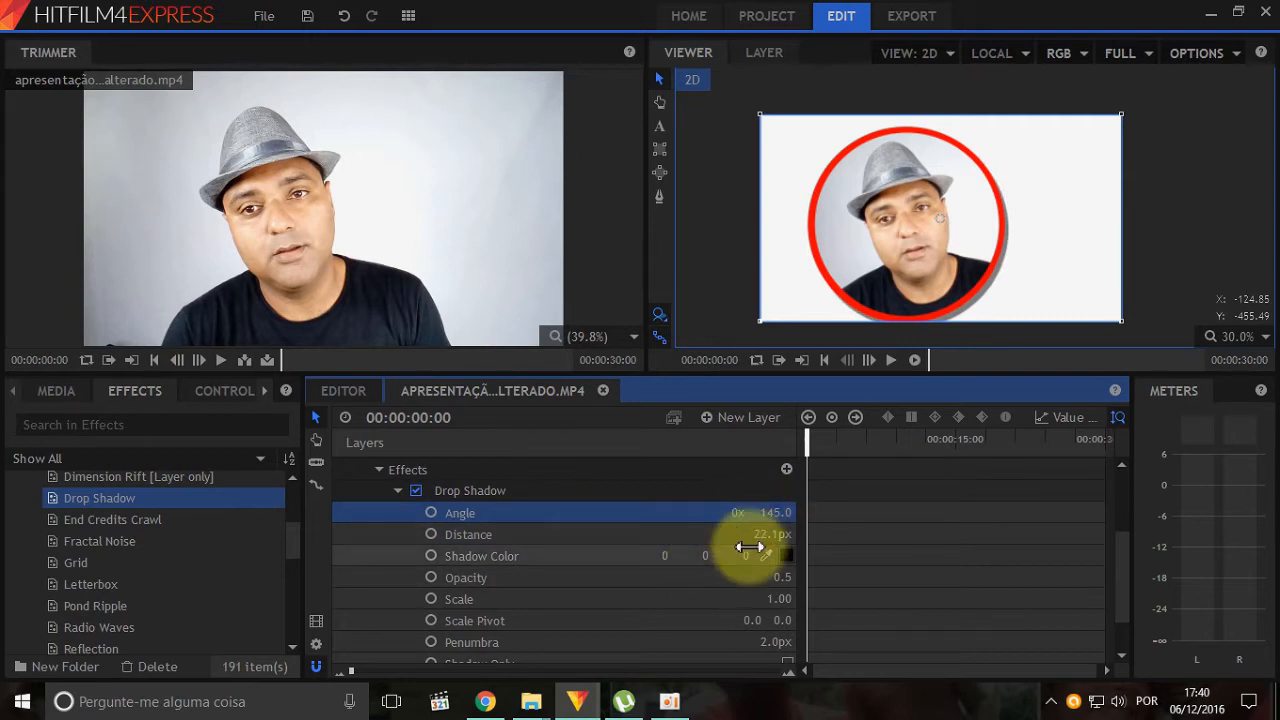
pyautogui.click(460, 598)
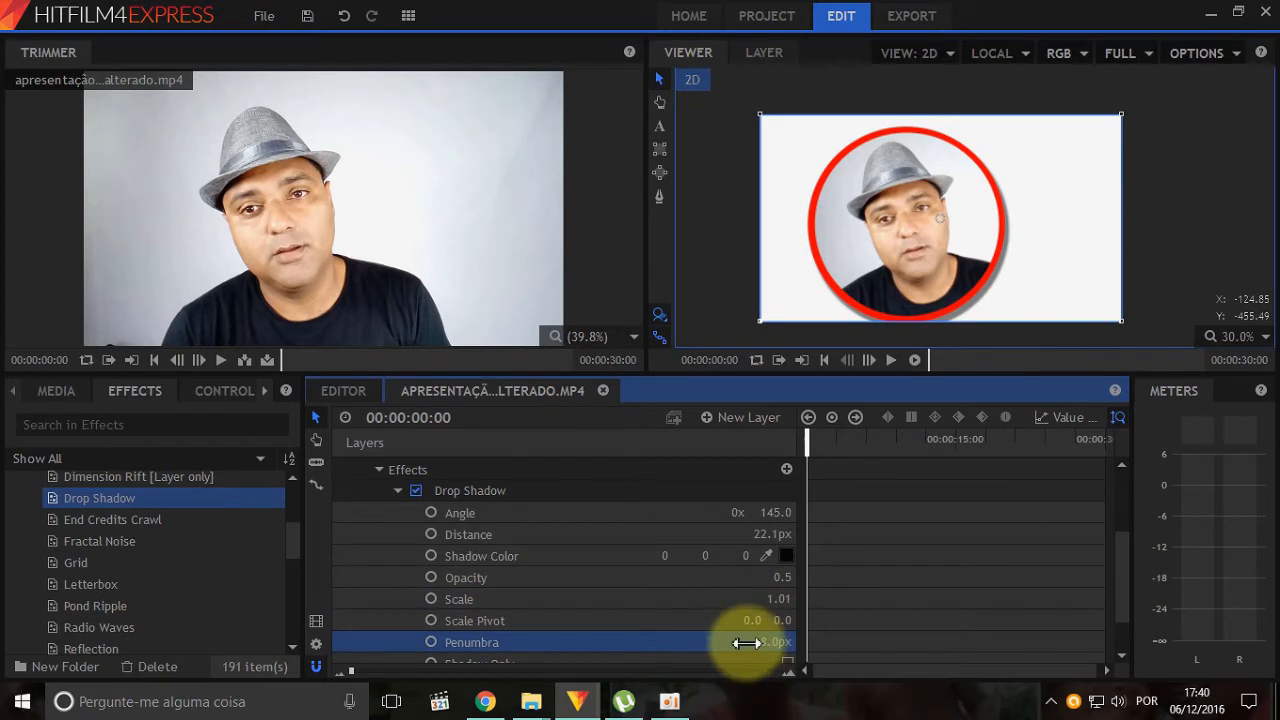
pyautogui.moveTo(756, 642); pyautogui.dragTo(776, 642)
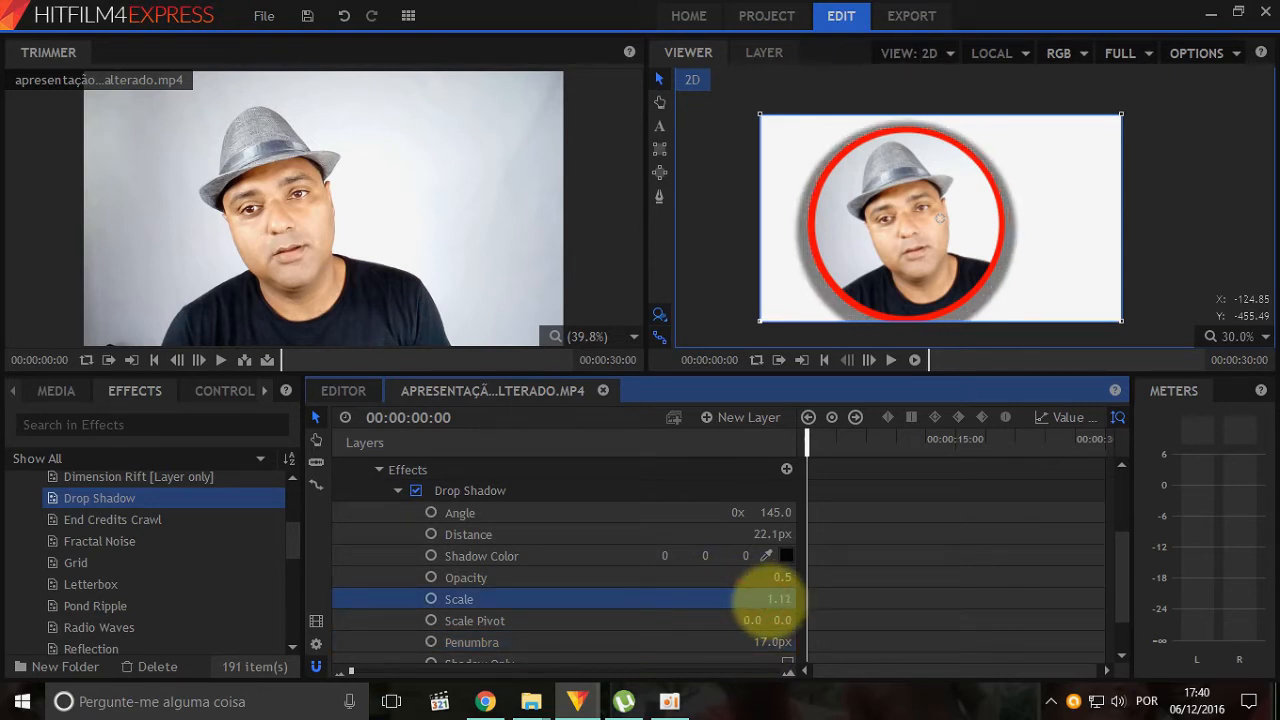
# Collapse the layer properties and return to the main Editor timeline with the trailer
pyautogui.click(56, 390)
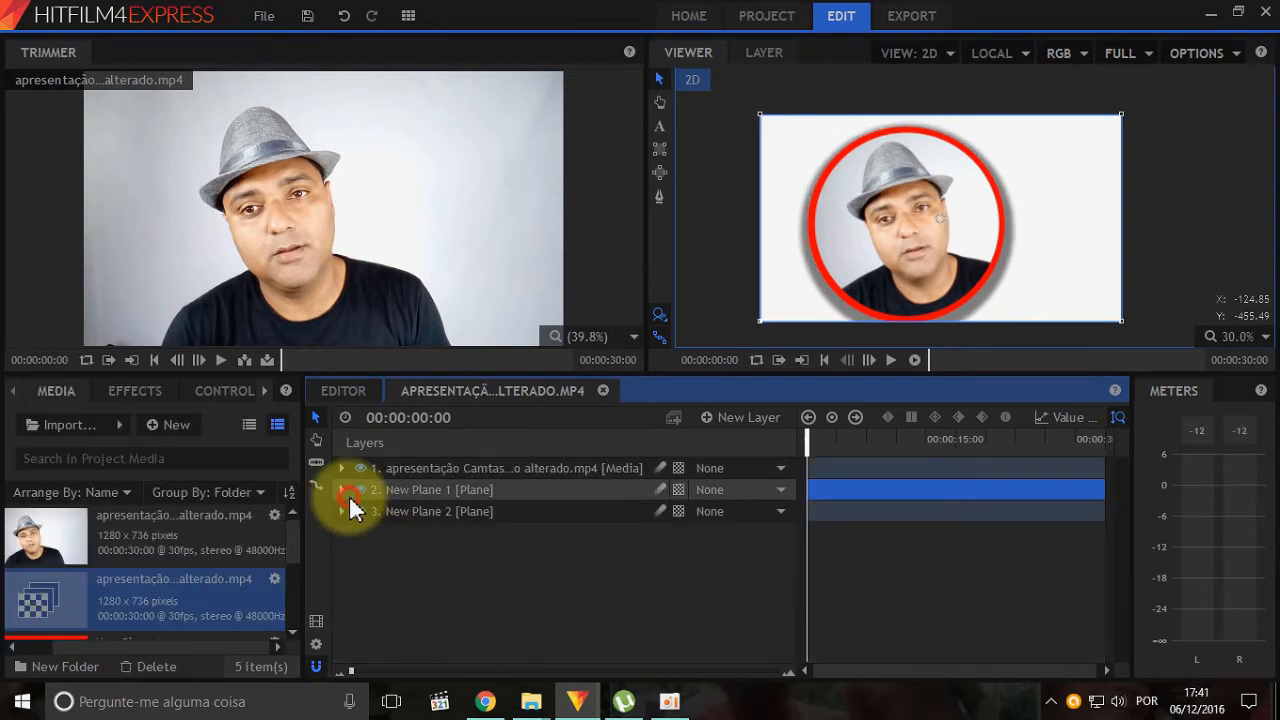
pyautogui.click(438, 512)
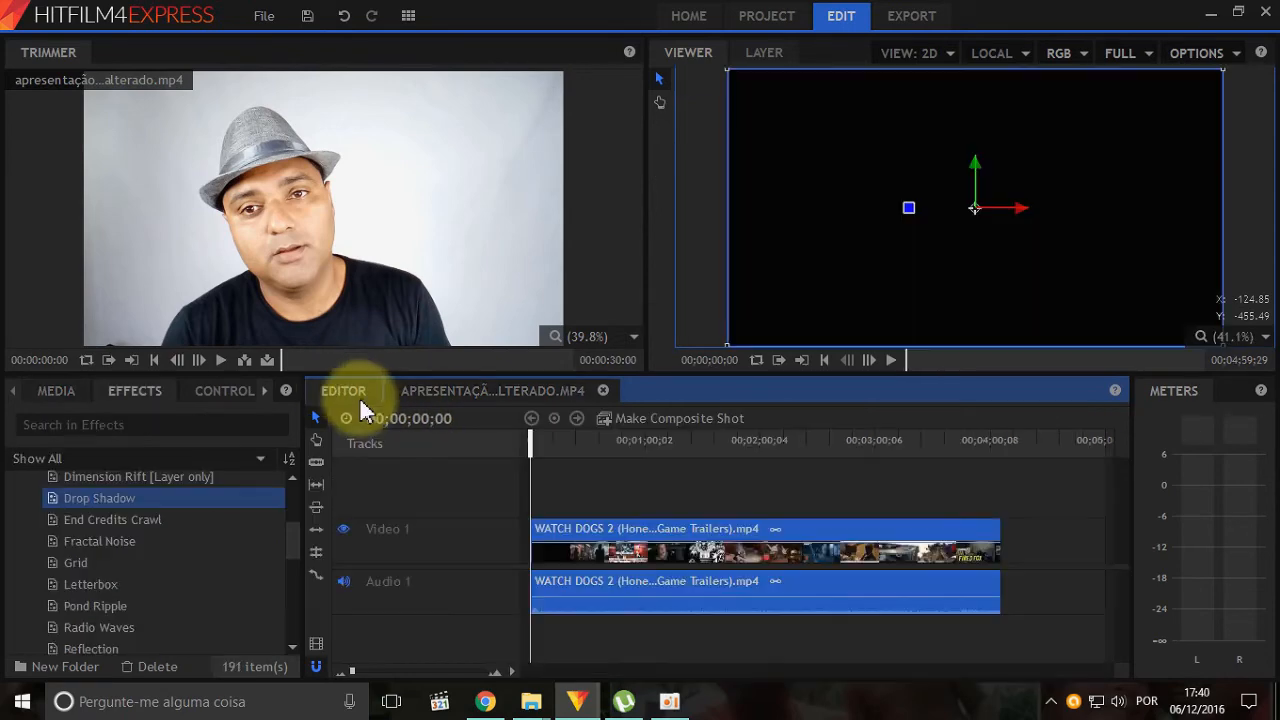
pyautogui.moveTo(640, 490)
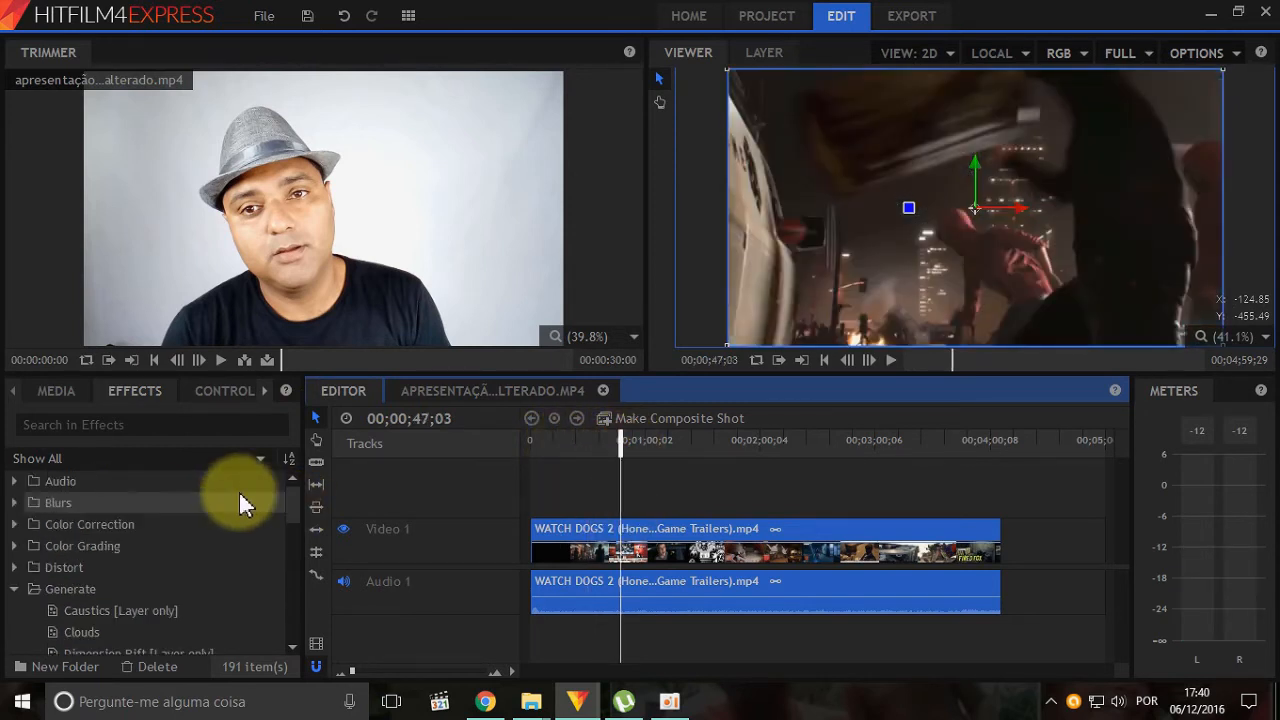
# Put the facecam composite on Video 2 over the gameplay and scale it to 35%
pyautogui.click(56, 390)
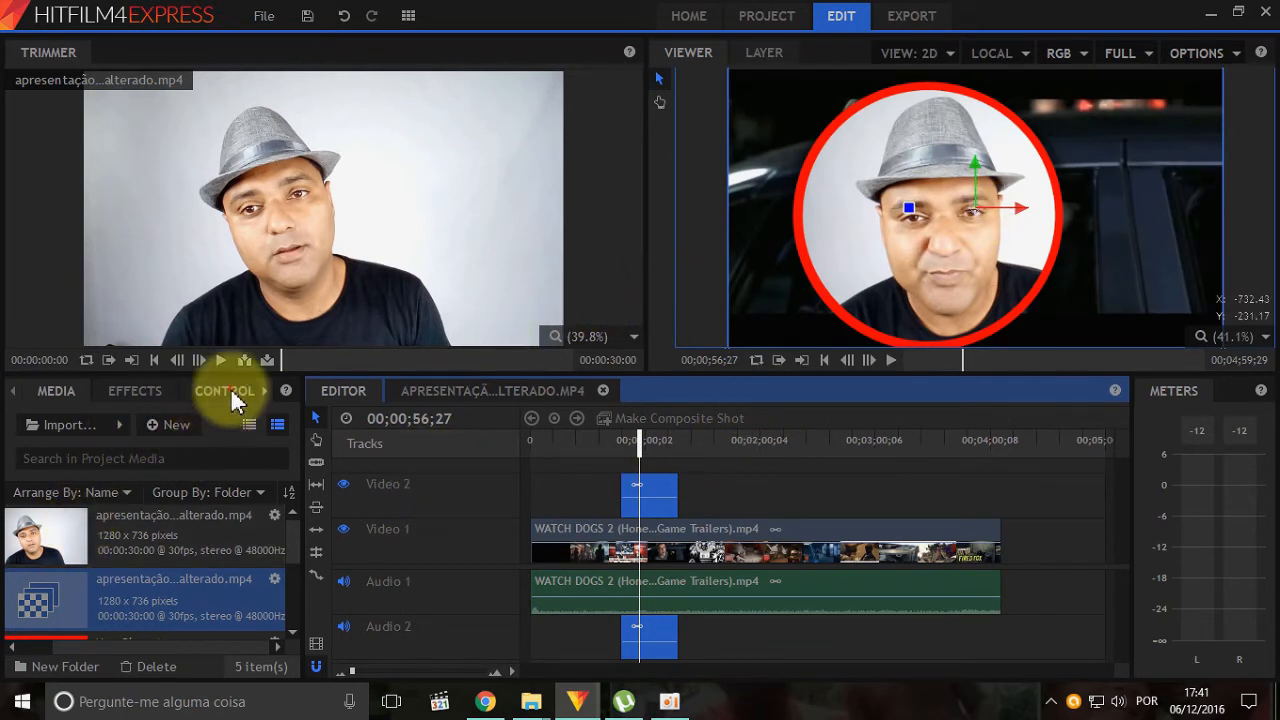
pyautogui.click(224, 390)
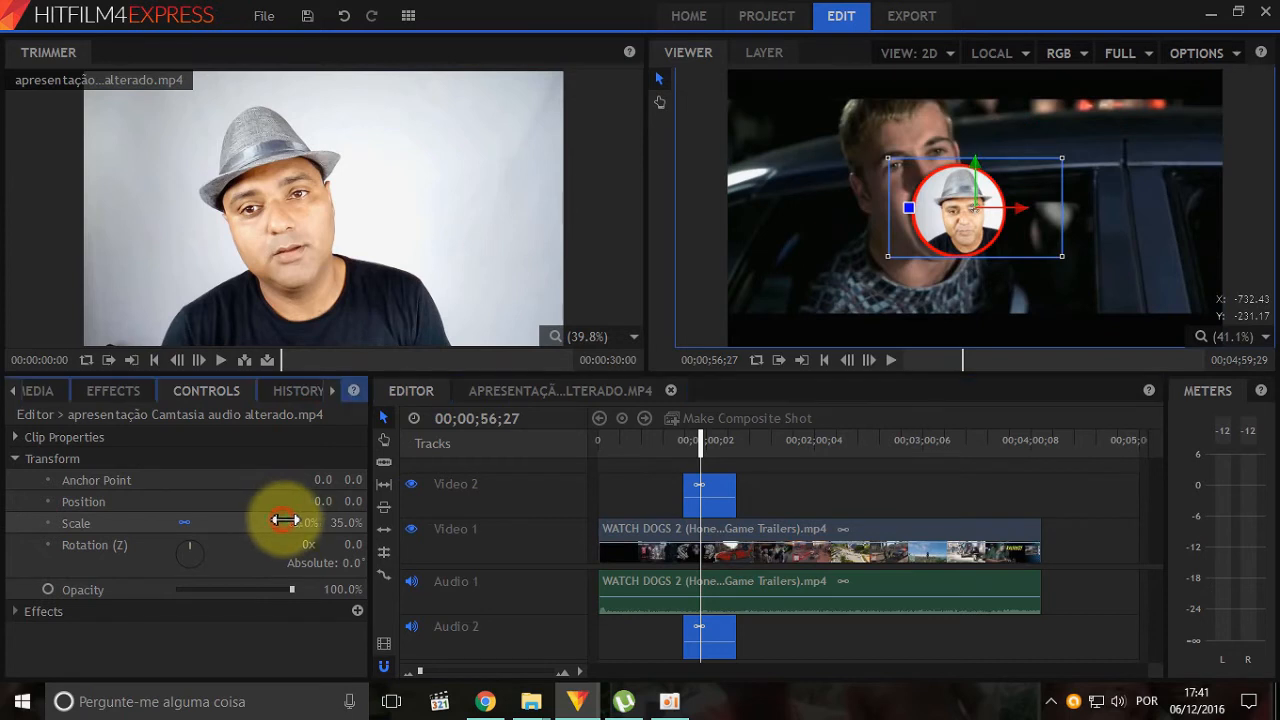
pyautogui.moveTo(284, 522); pyautogui.dragTo(282, 522)
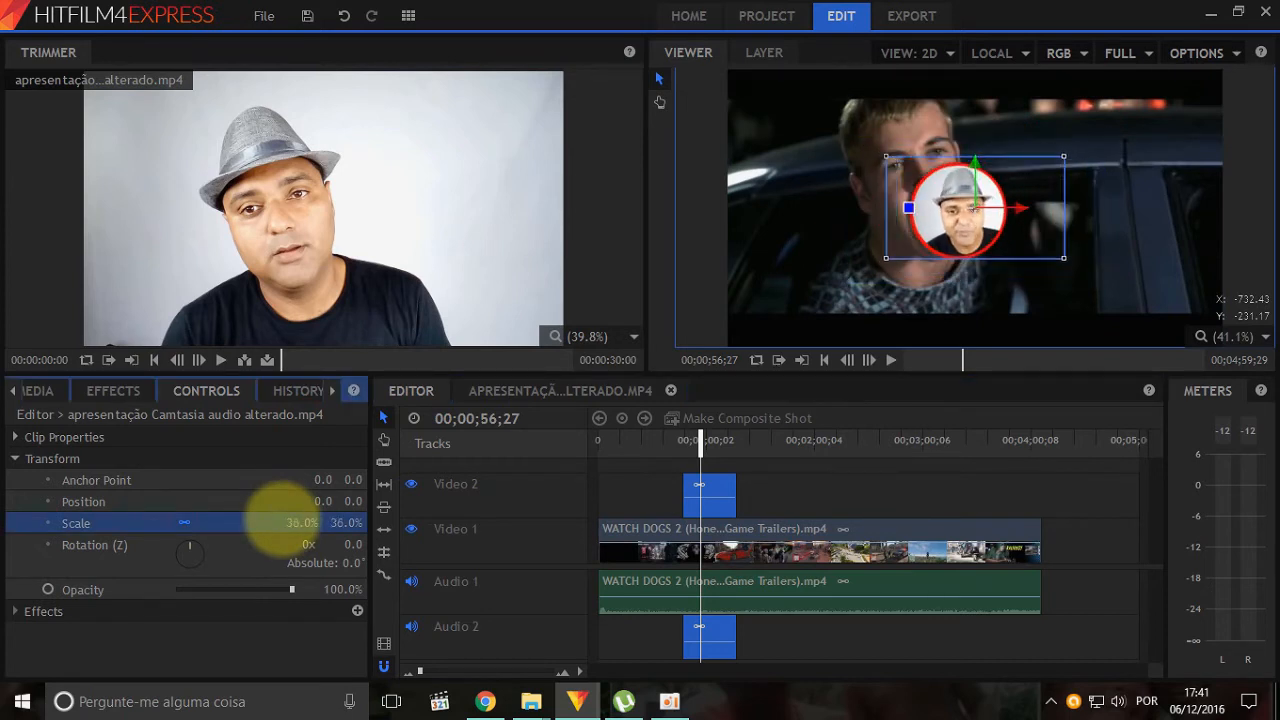